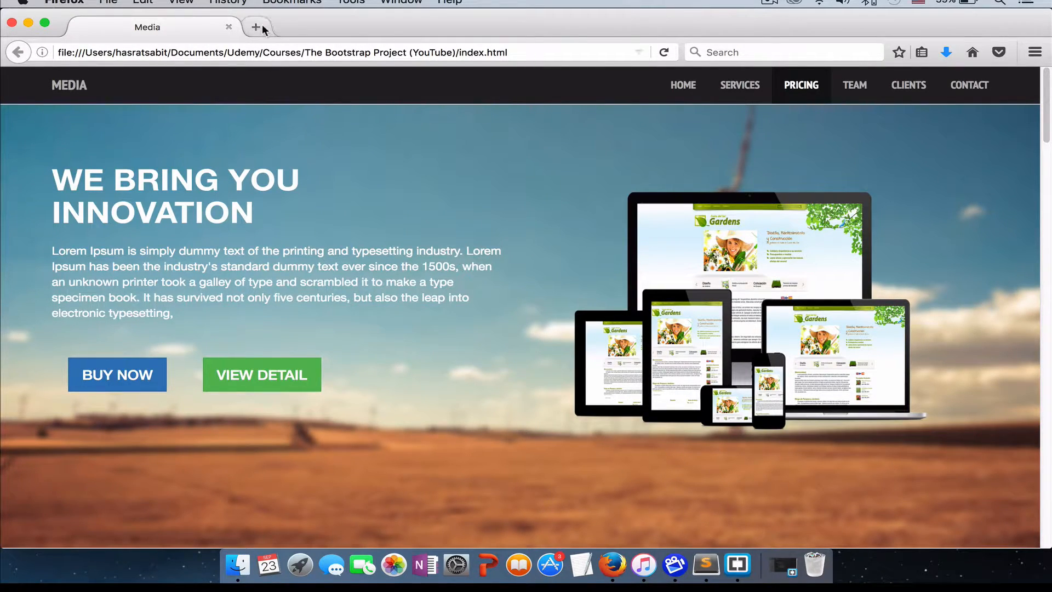
Open a new Firefox tab and load the Bootstrap homepage, getbootstrap.com
{"action": "left_click", "coordinate": [256, 27]}
{"action": "type", "text": "getbootstrap.com"}
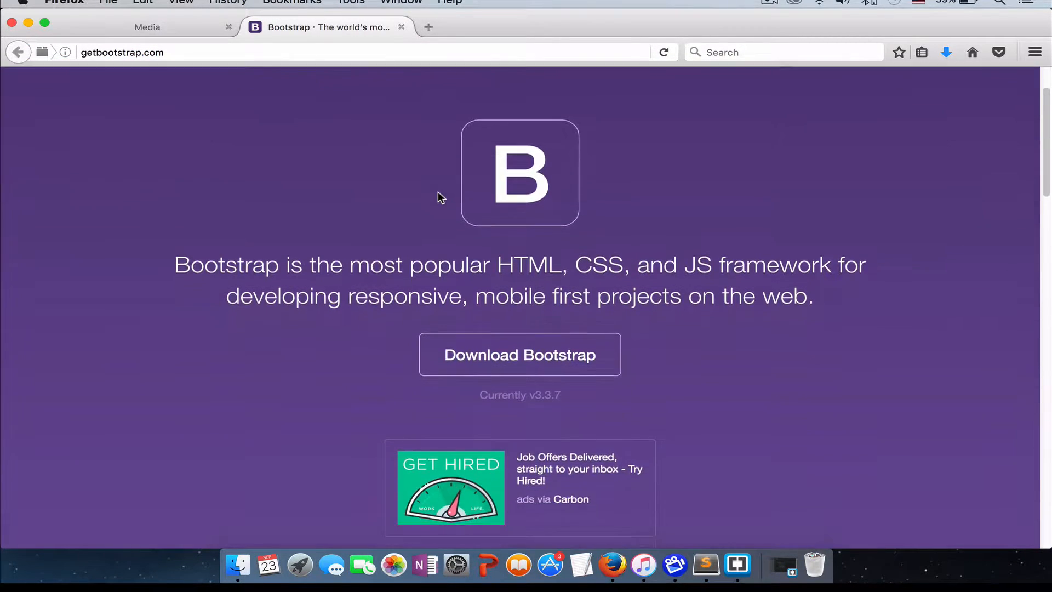
{"action": "mouse_move", "coordinate": [438, 362]}
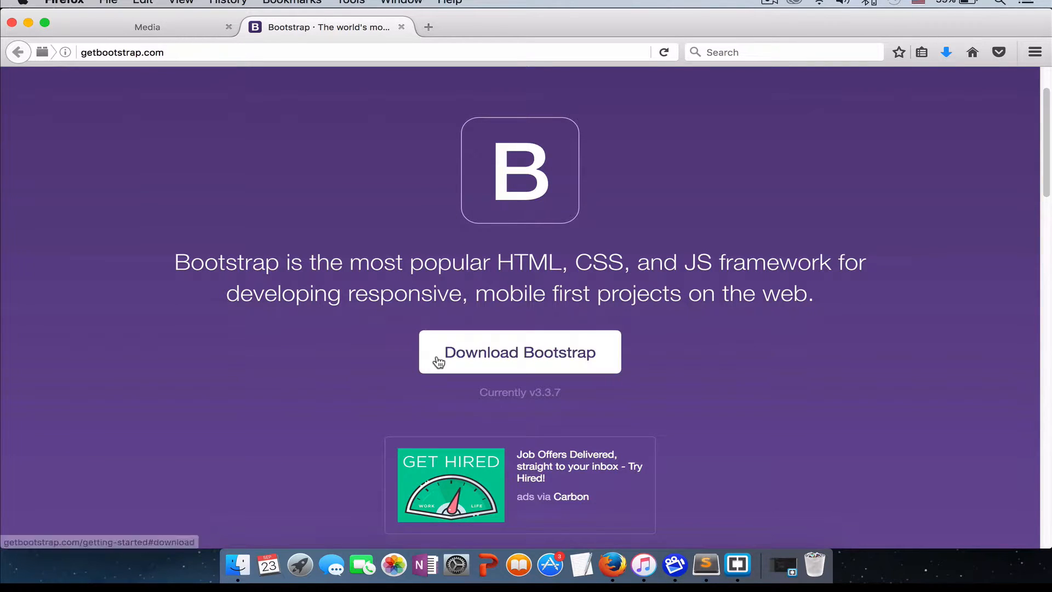
{"action": "mouse_move", "coordinate": [506, 367]}
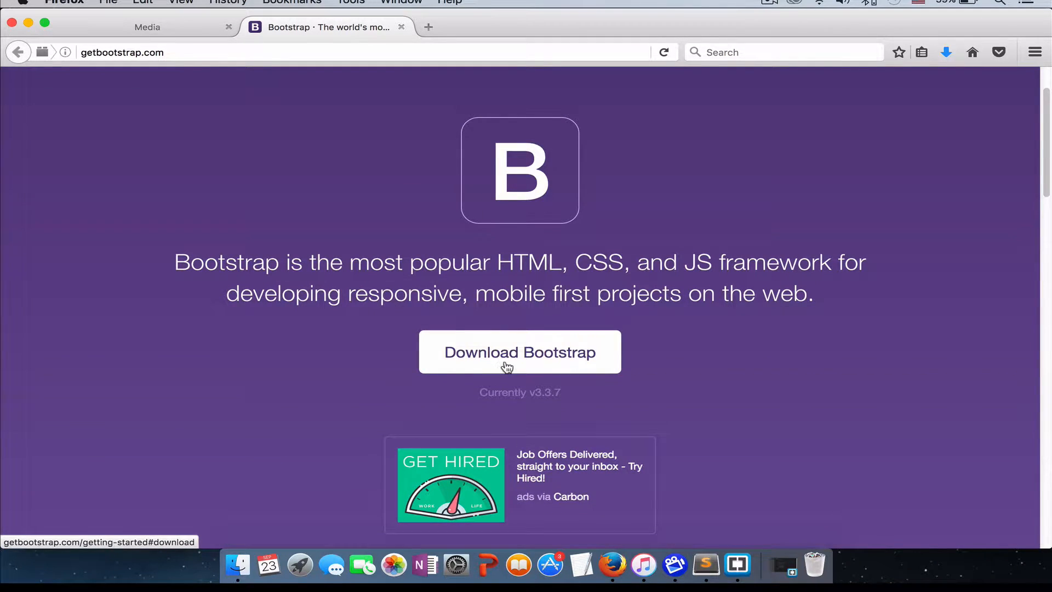
Follow the Download Bootstrap links to start downloading compiled Bootstrap 3.3.7
{"action": "left_click", "coordinate": [519, 351]}
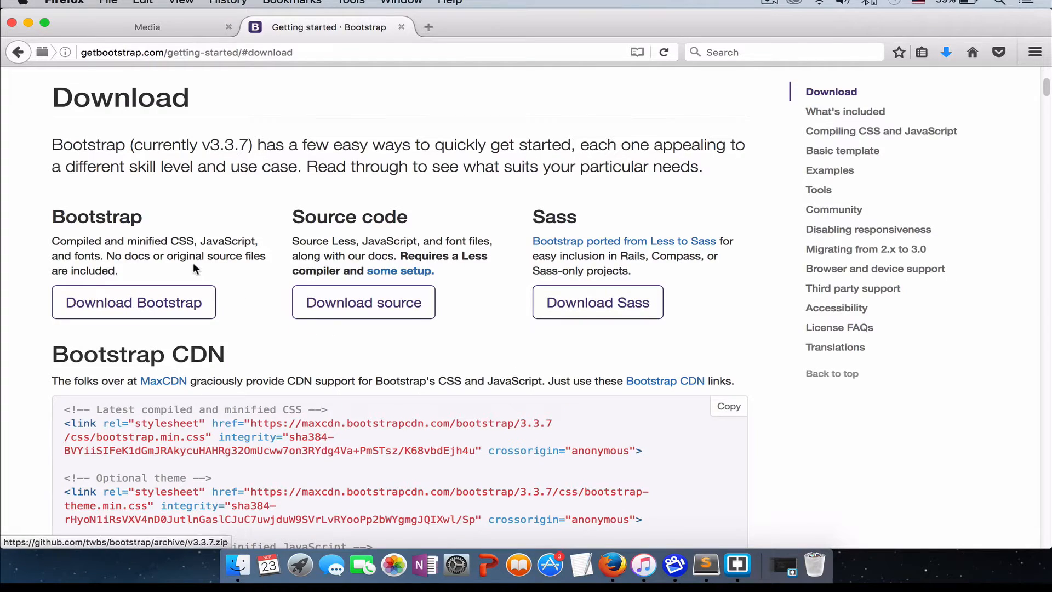
{"action": "mouse_move", "coordinate": [69, 240]}
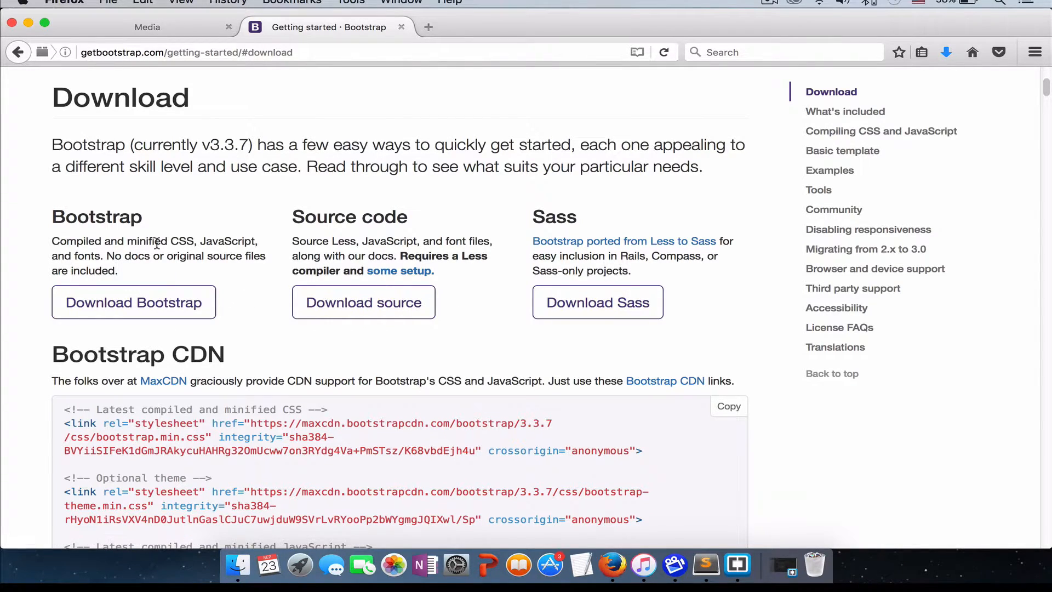
{"action": "mouse_move", "coordinate": [170, 290]}
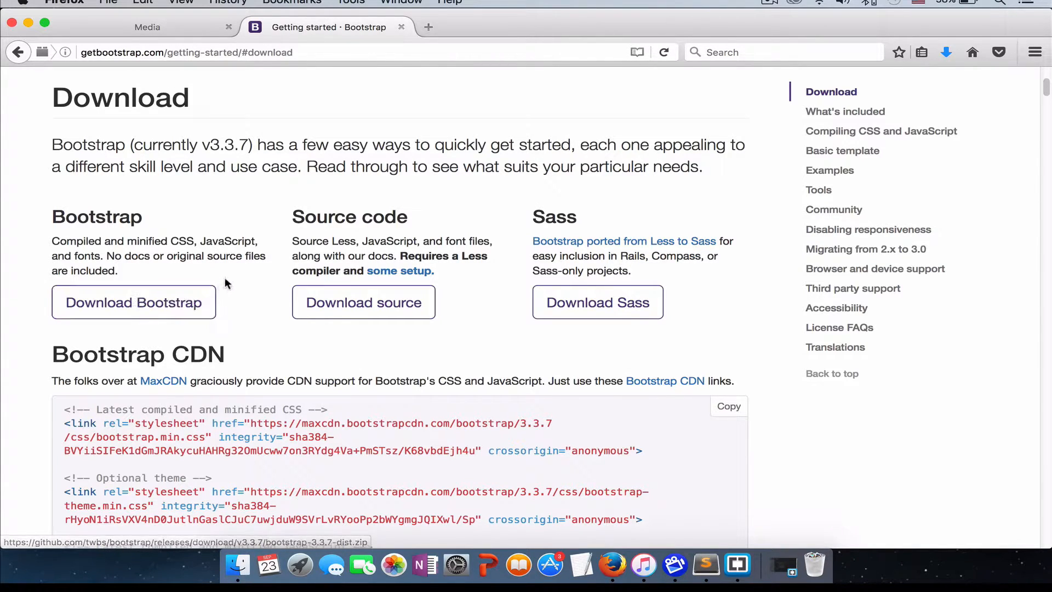
{"action": "mouse_move", "coordinate": [363, 302]}
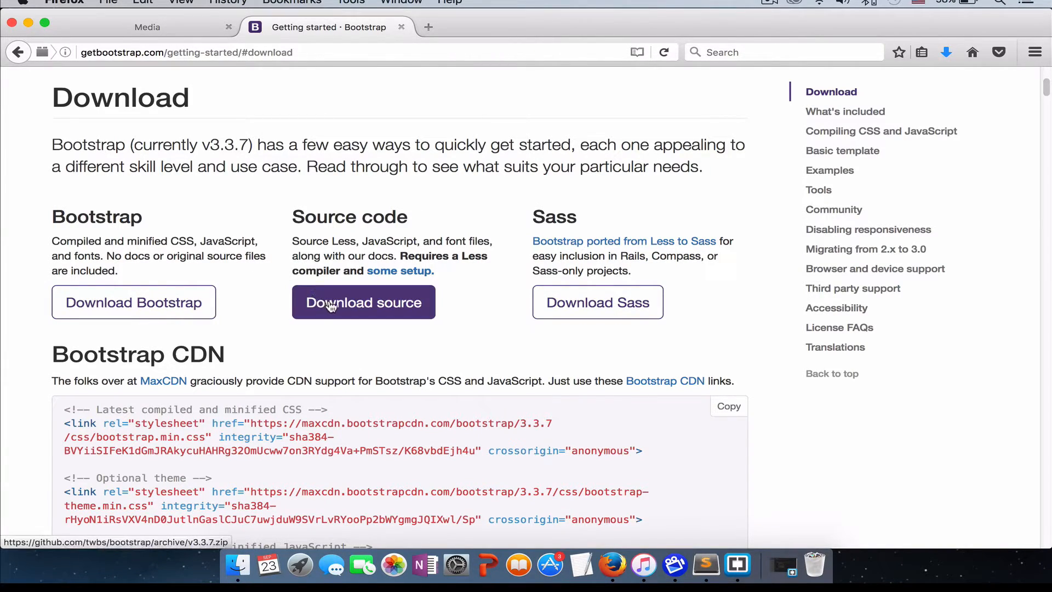
{"action": "mouse_move", "coordinate": [362, 299]}
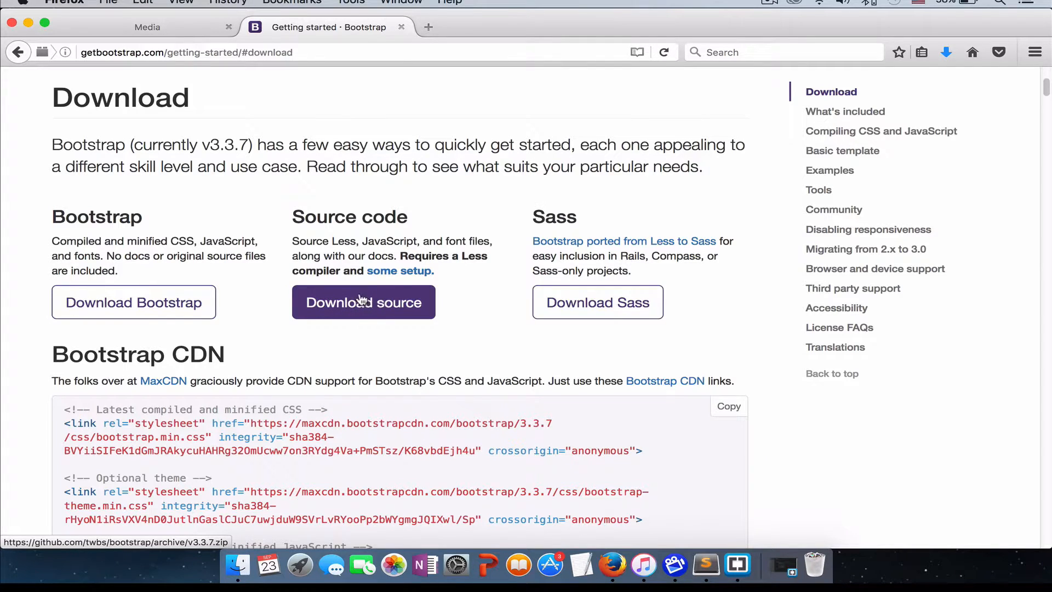
{"action": "mouse_move", "coordinate": [560, 253]}
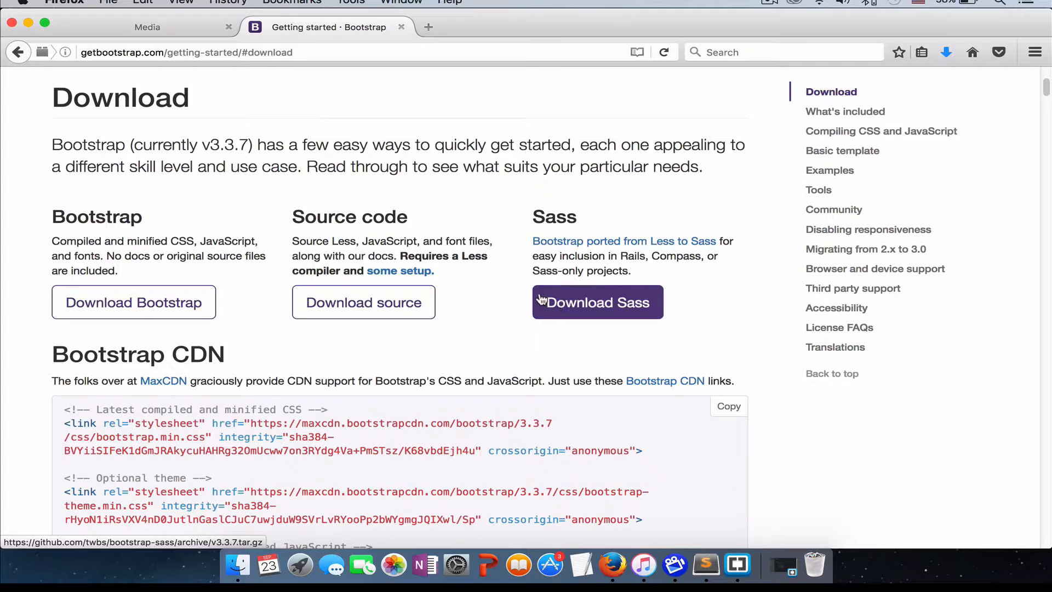
{"action": "mouse_move", "coordinate": [390, 240]}
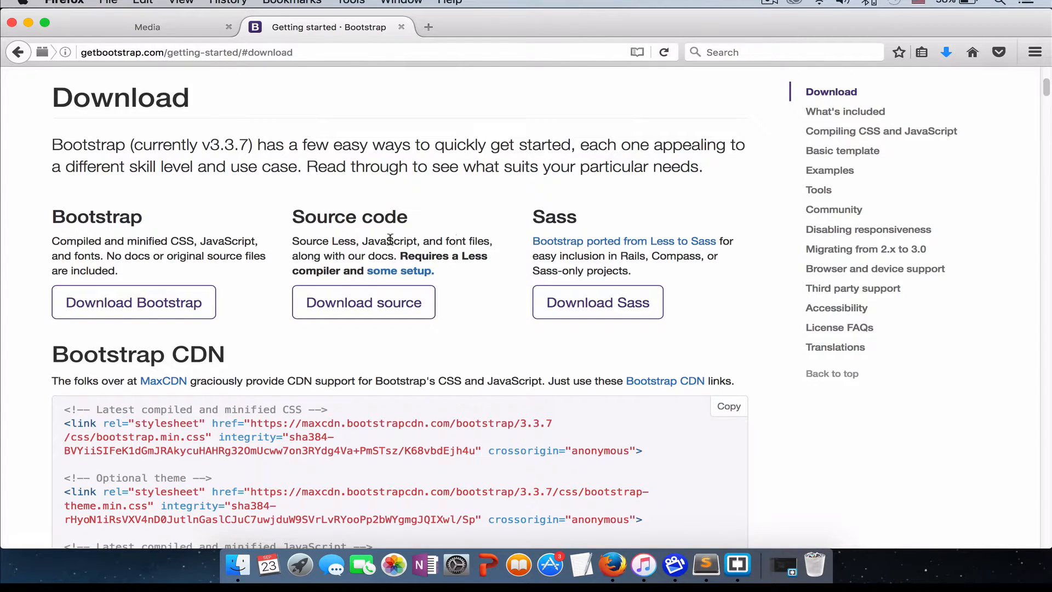
{"action": "mouse_move", "coordinate": [526, 281]}
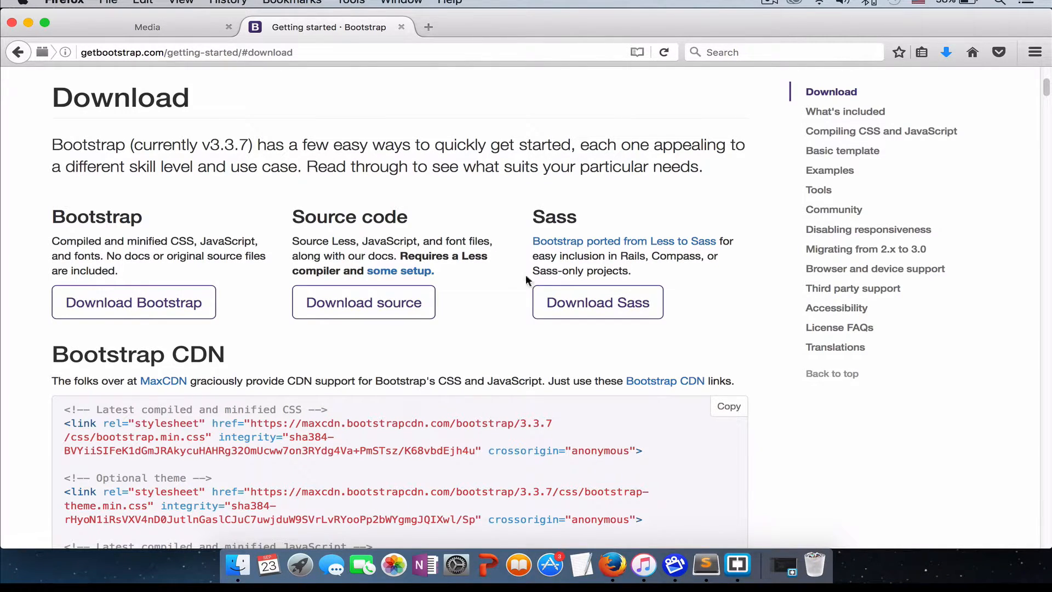
{"action": "mouse_move", "coordinate": [493, 276]}
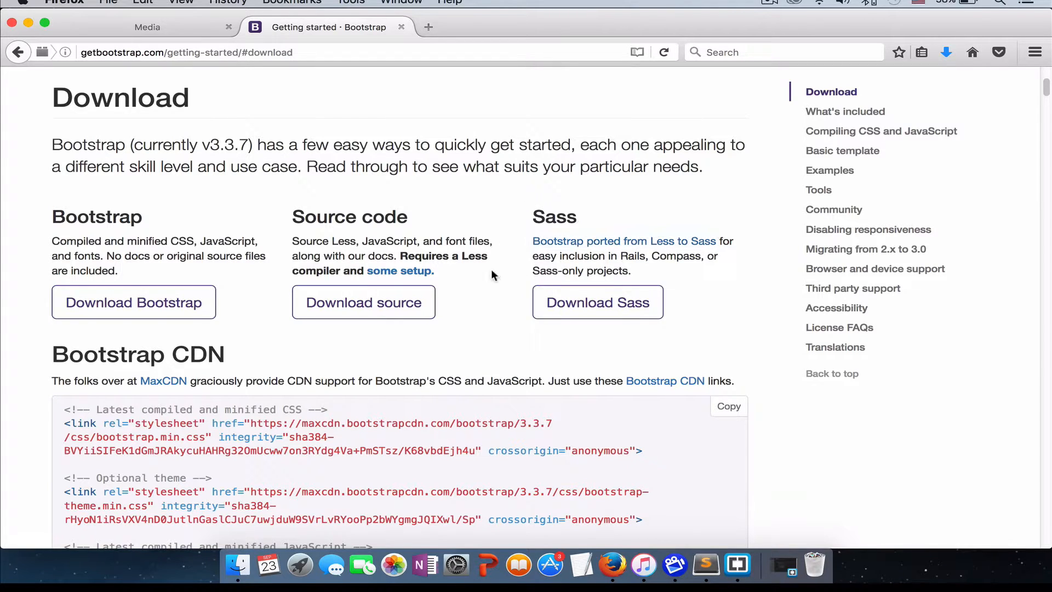
{"action": "mouse_move", "coordinate": [133, 302]}
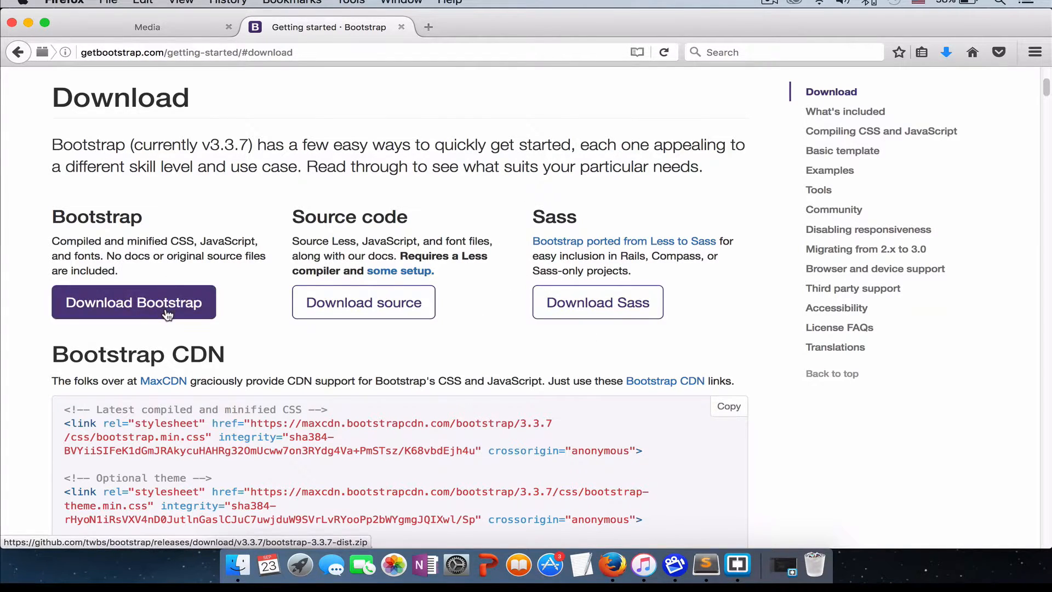
{"action": "left_click", "coordinate": [134, 302]}
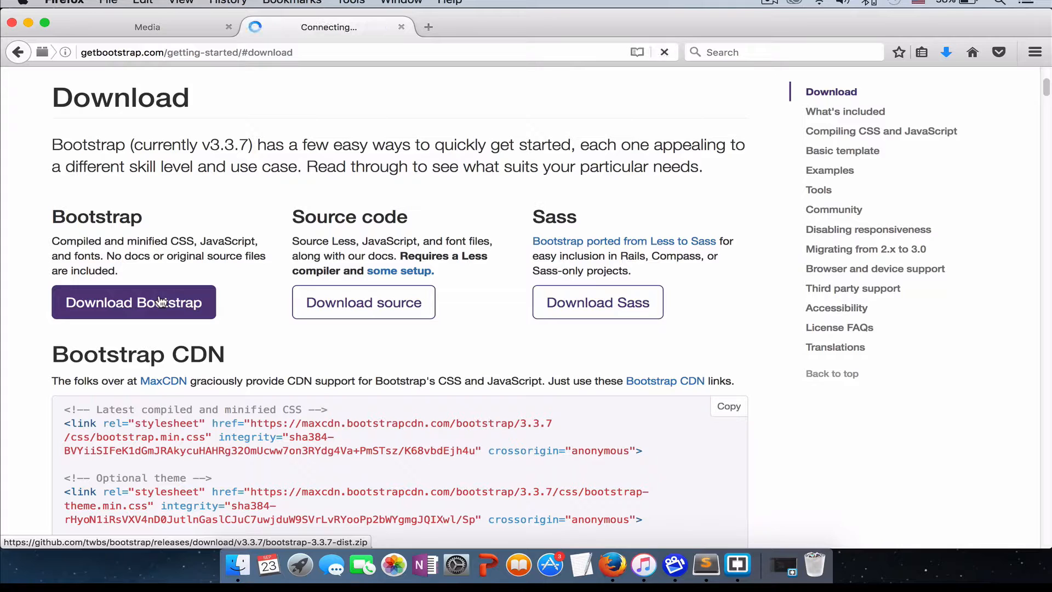
Save bootstrap-3.3.7-dist.zip, about 370 KB, to the Desktop
{"action": "left_click", "coordinate": [134, 302]}
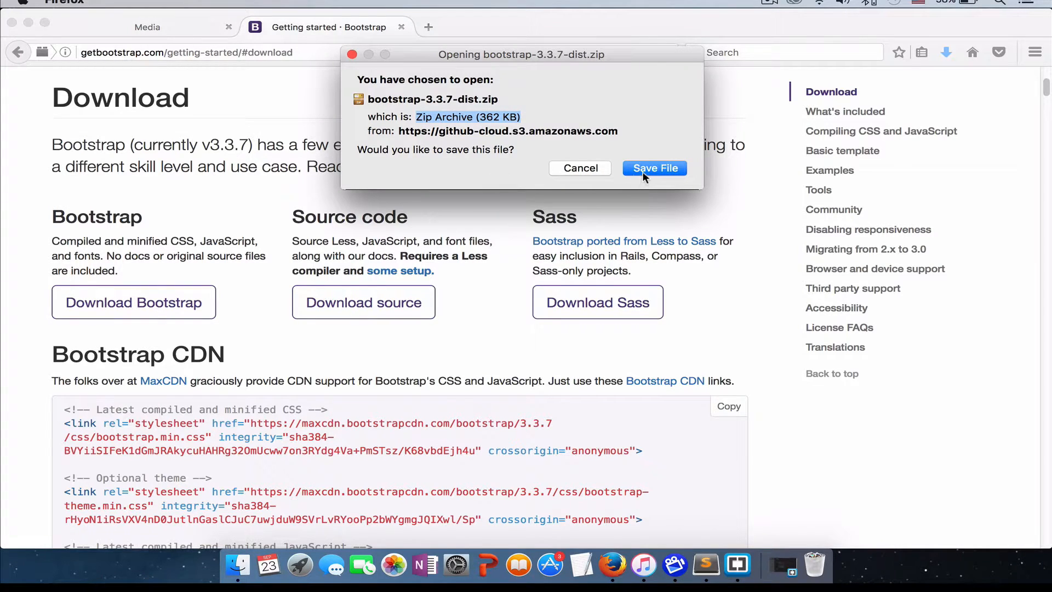
{"action": "left_click", "coordinate": [654, 167]}
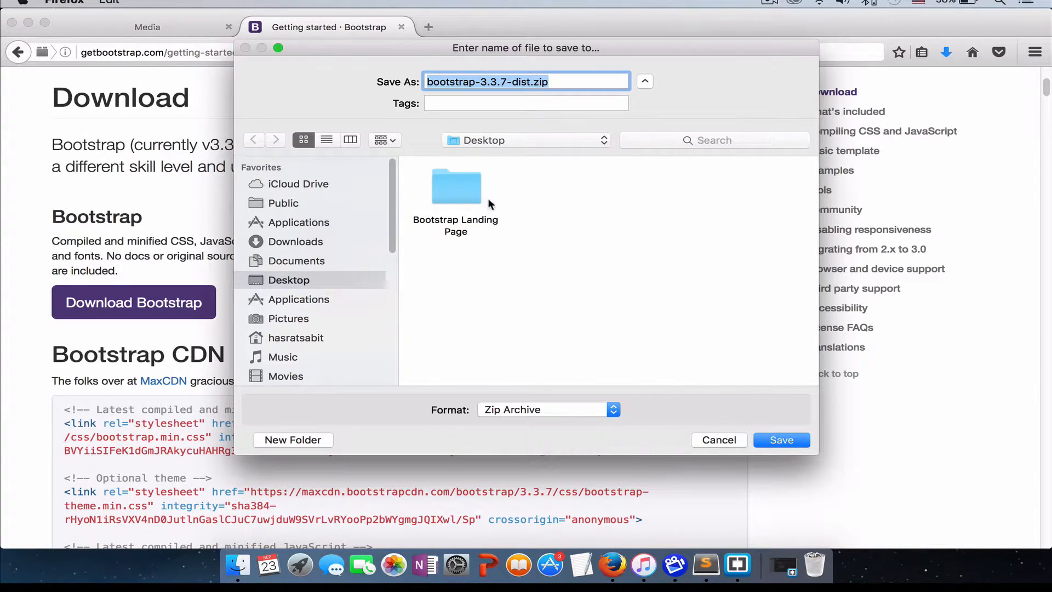
{"action": "mouse_move", "coordinate": [817, 406]}
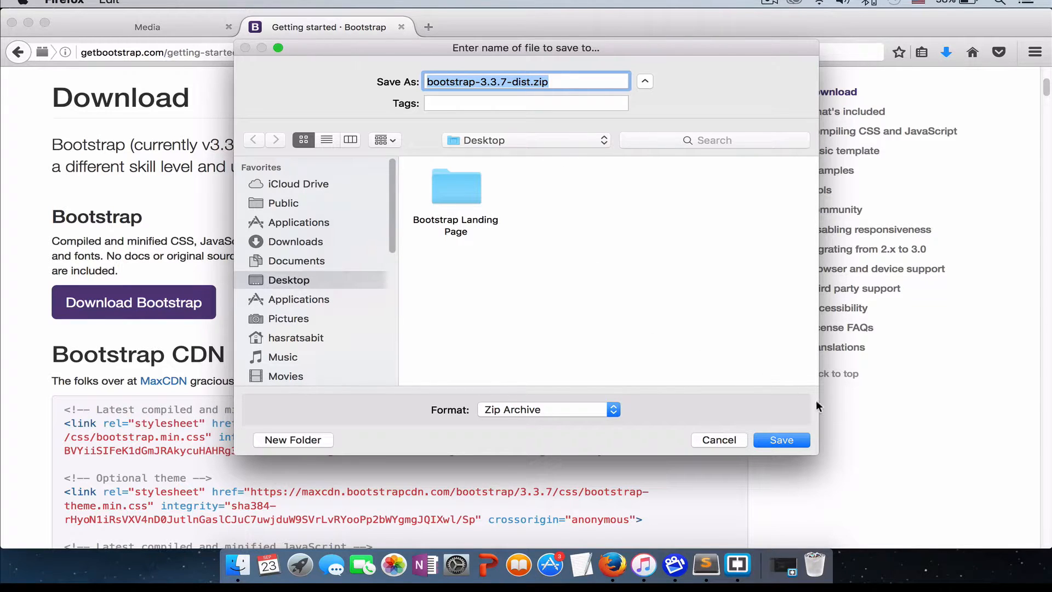
{"action": "left_click", "coordinate": [781, 440]}
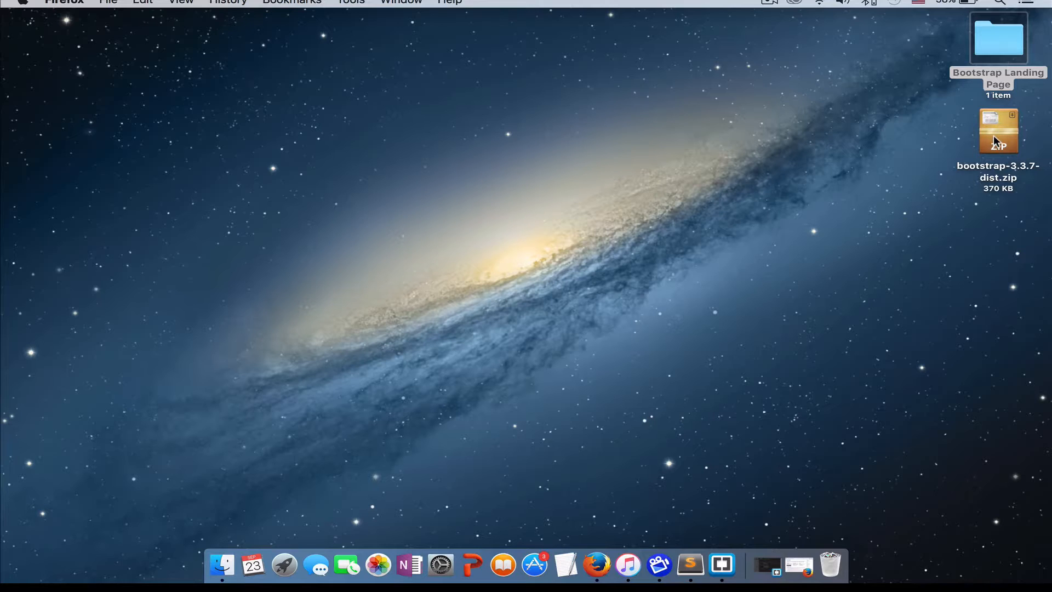
Extract bootstrap-3.3.7-dist.zip into its folder and move the zip to Trash
{"action": "left_click", "coordinate": [998, 132]}
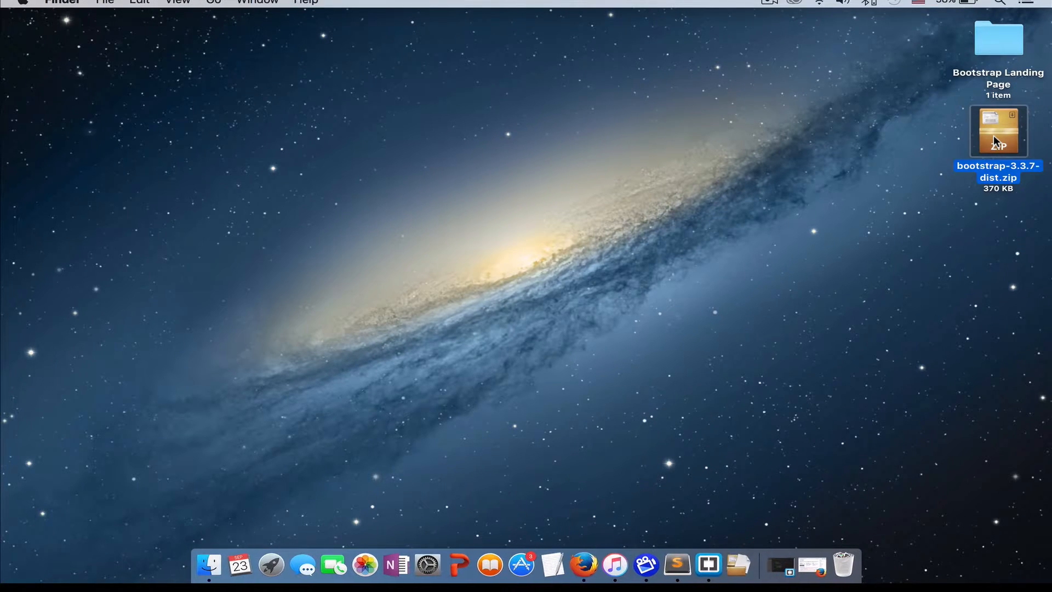
{"action": "double_click", "coordinate": [998, 131]}
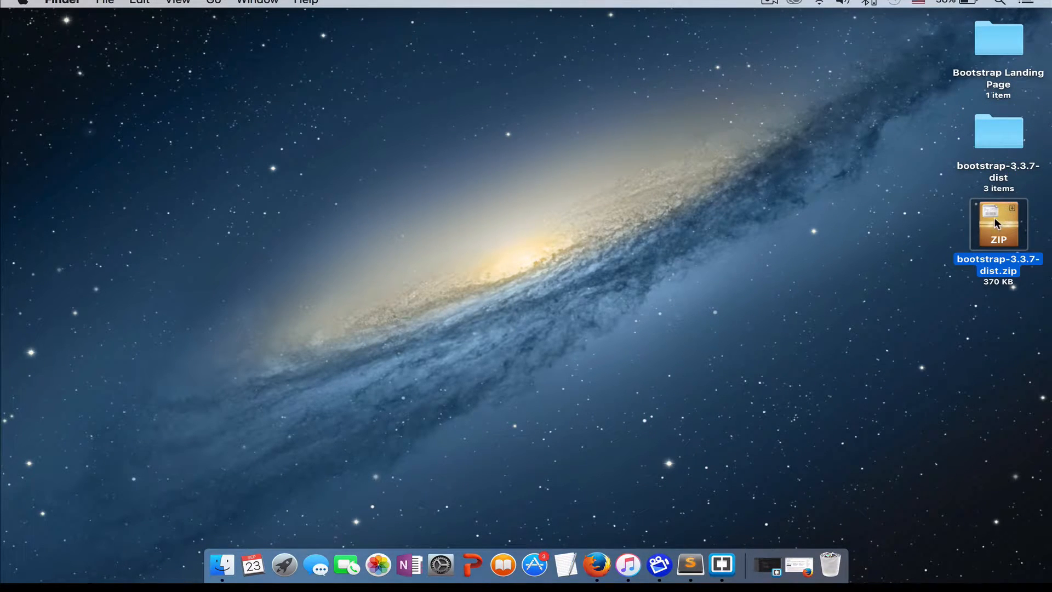
{"action": "right_click", "coordinate": [998, 224]}
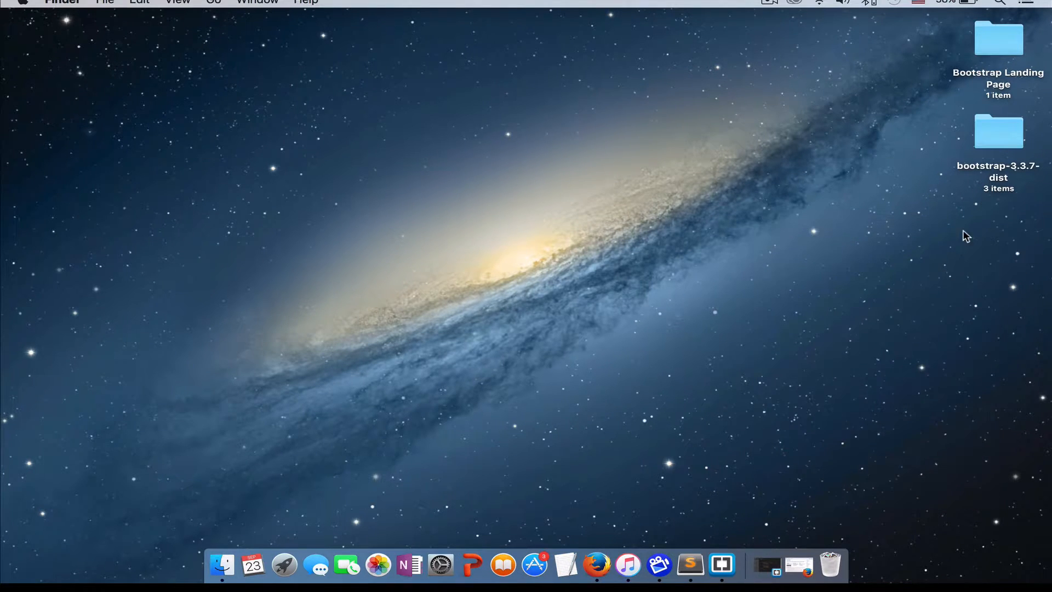
Copy the css and js folders out of bootstrap-3.3.7-dist, then select Bootstrap Landing Page
{"action": "double_click", "coordinate": [998, 132]}
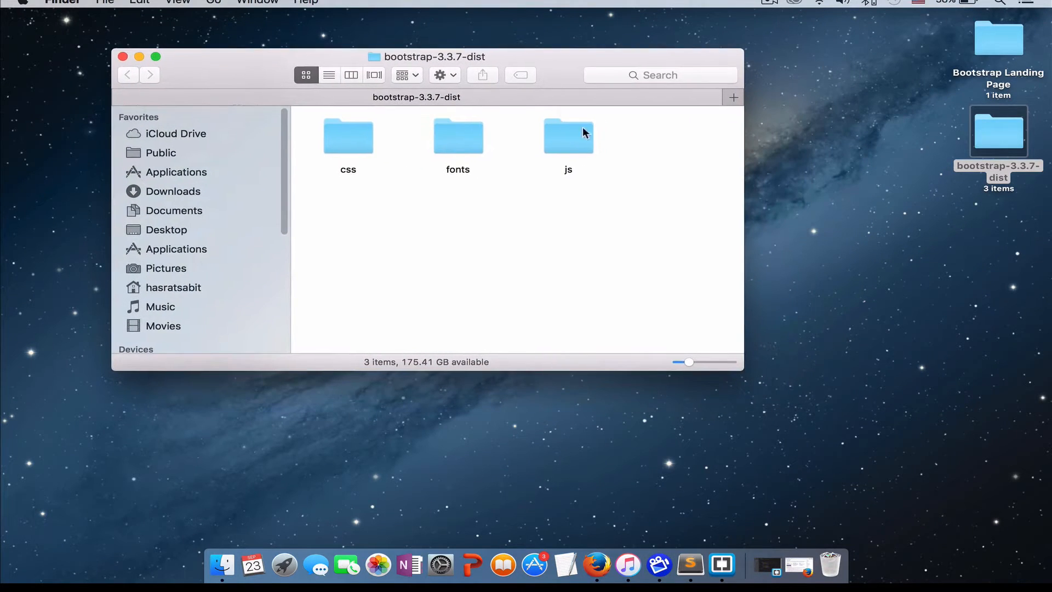
{"action": "mouse_move", "coordinate": [528, 159]}
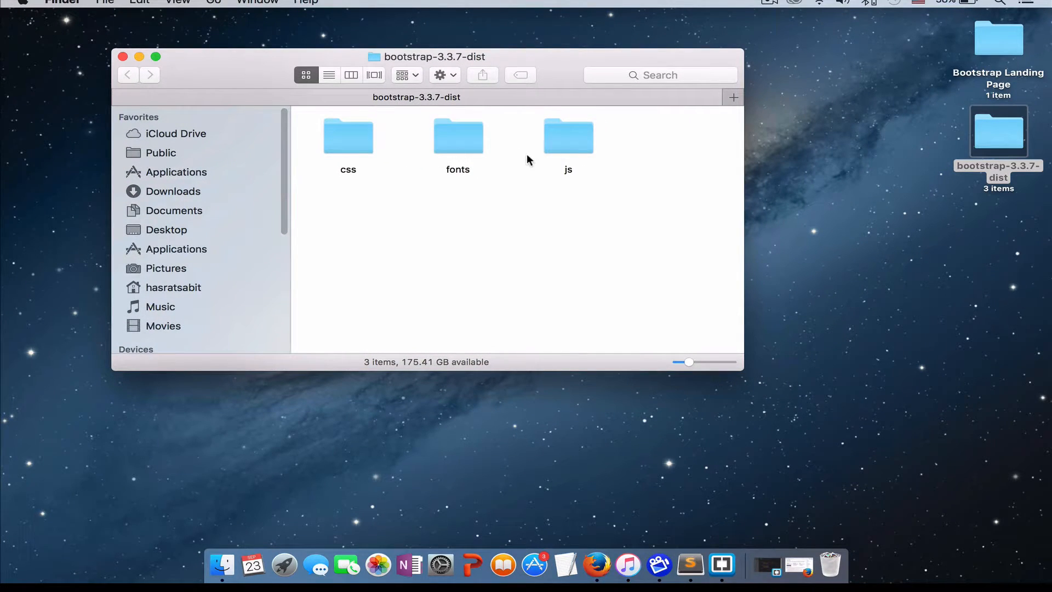
{"action": "mouse_move", "coordinate": [300, 165]}
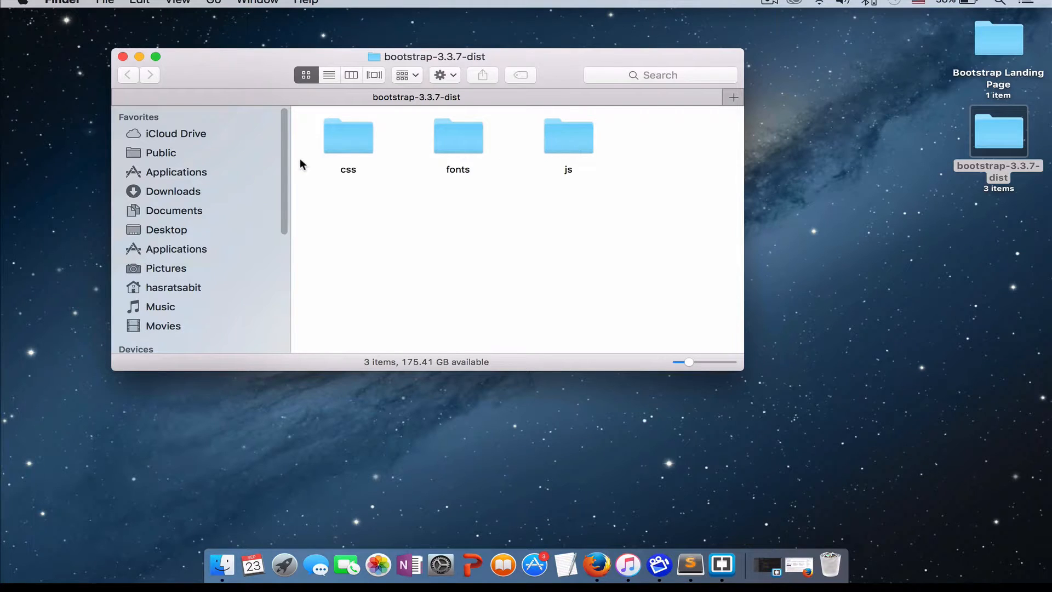
{"action": "left_click", "coordinate": [348, 136]}
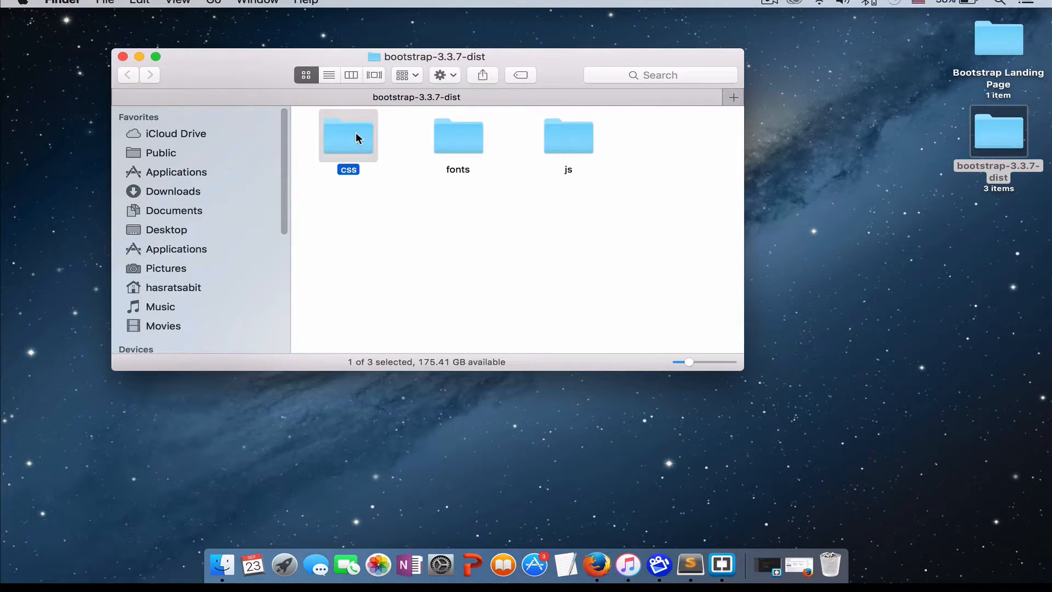
{"action": "left_click", "coordinate": [569, 136]}
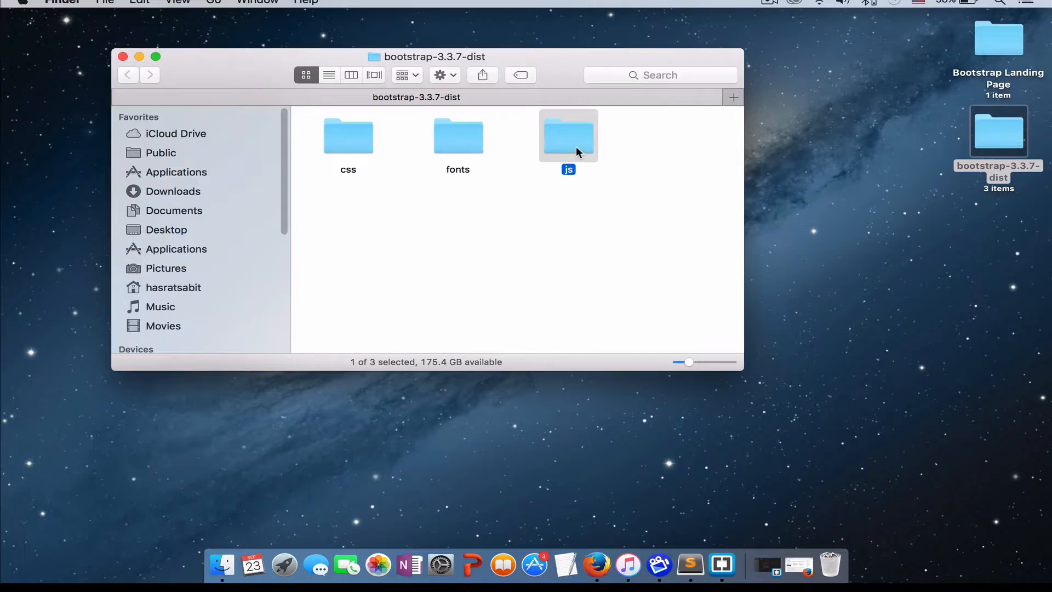
{"action": "right_click", "coordinate": [569, 134]}
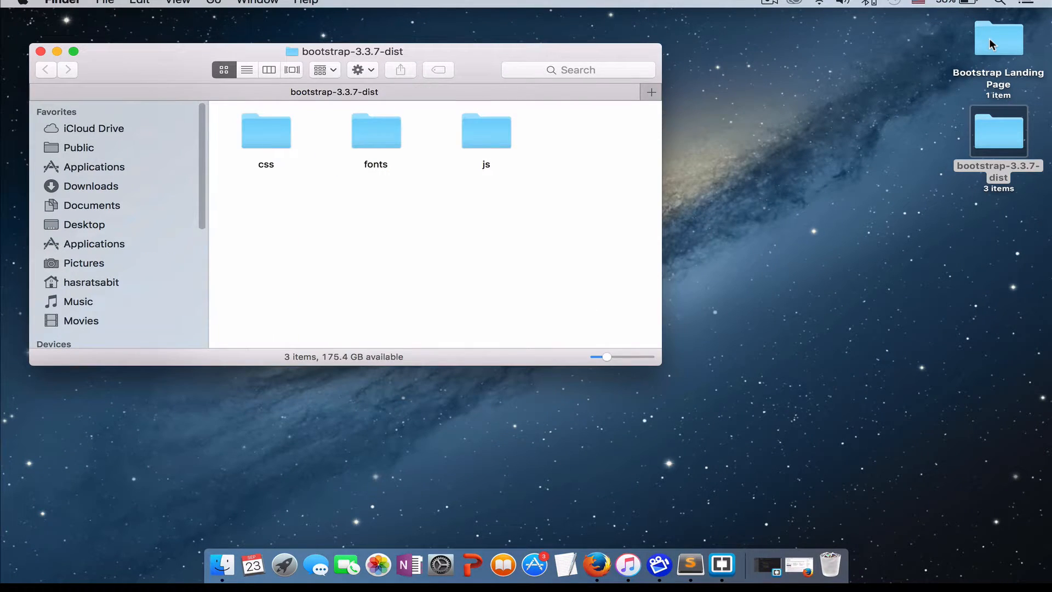
{"action": "left_click", "coordinate": [999, 38]}
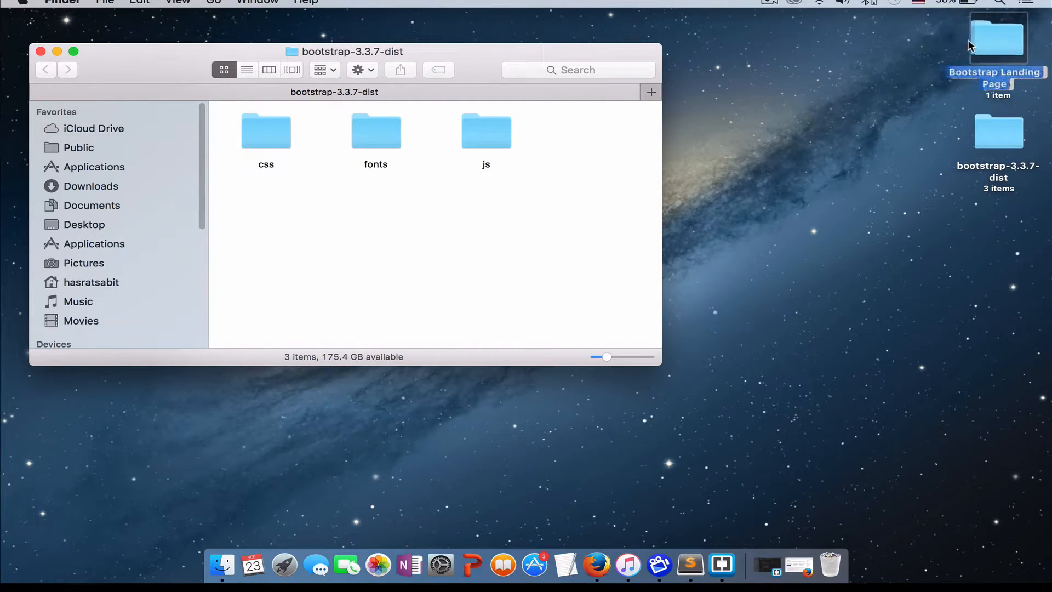
Paste css and js into Bootstrap Landing Page and trash the bootstrap-3.3.7-dist folder
{"action": "double_click", "coordinate": [999, 39]}
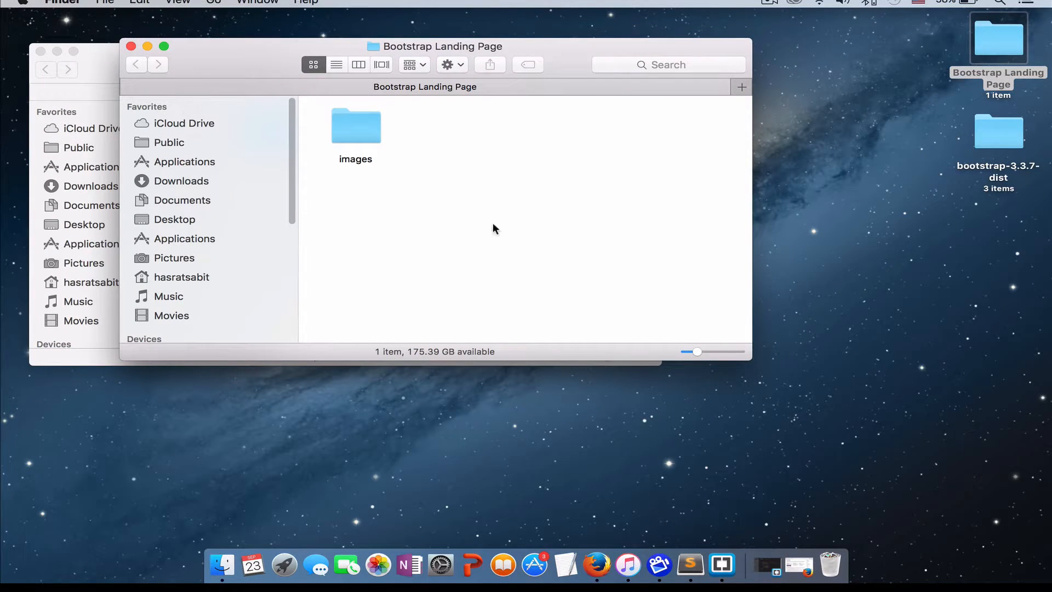
{"action": "mouse_move", "coordinate": [471, 196]}
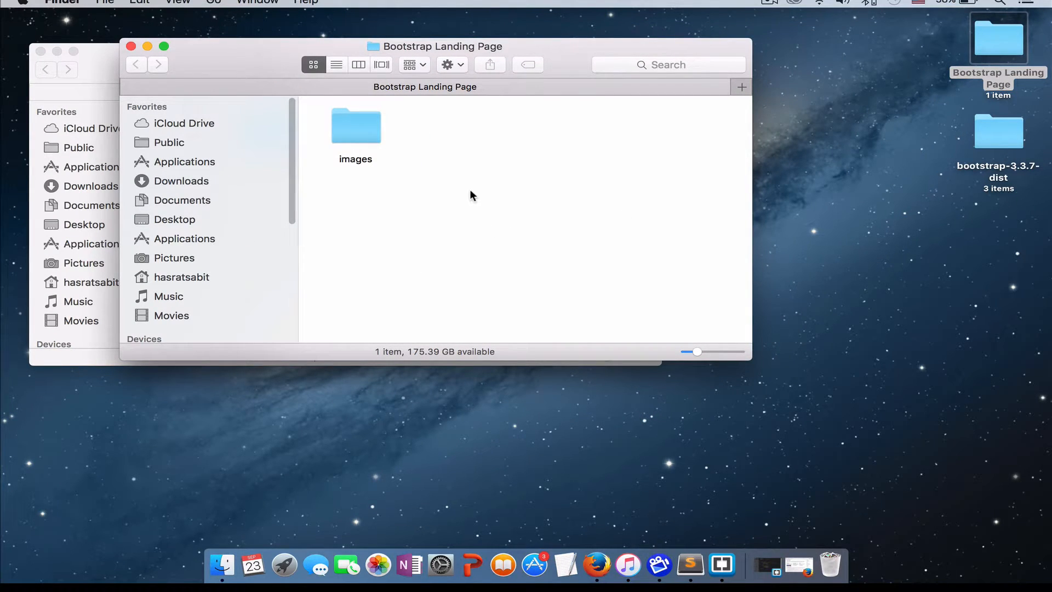
{"action": "mouse_move", "coordinate": [450, 168]}
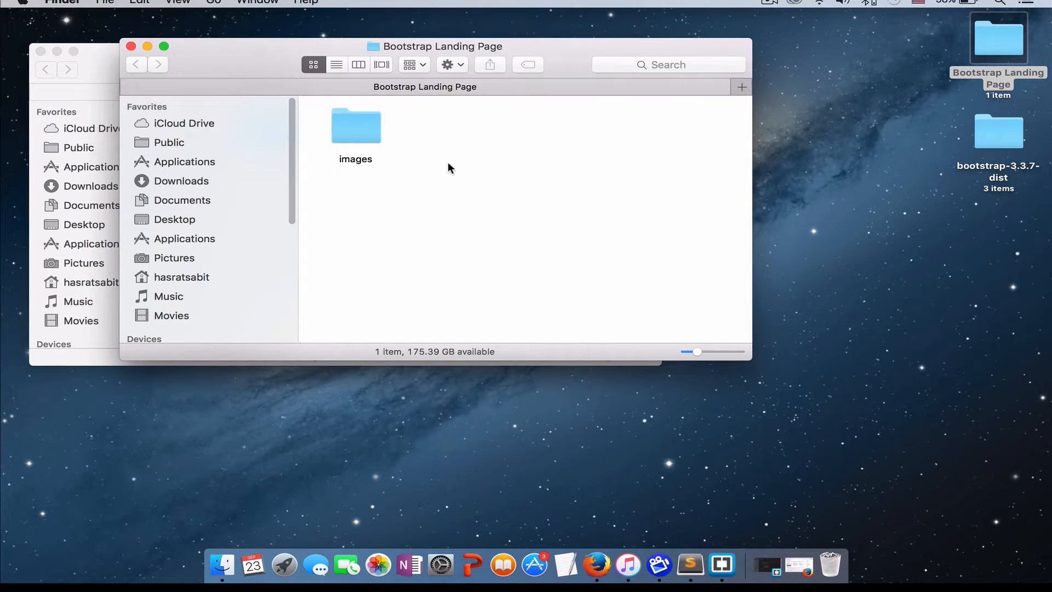
{"action": "mouse_move", "coordinate": [436, 136]}
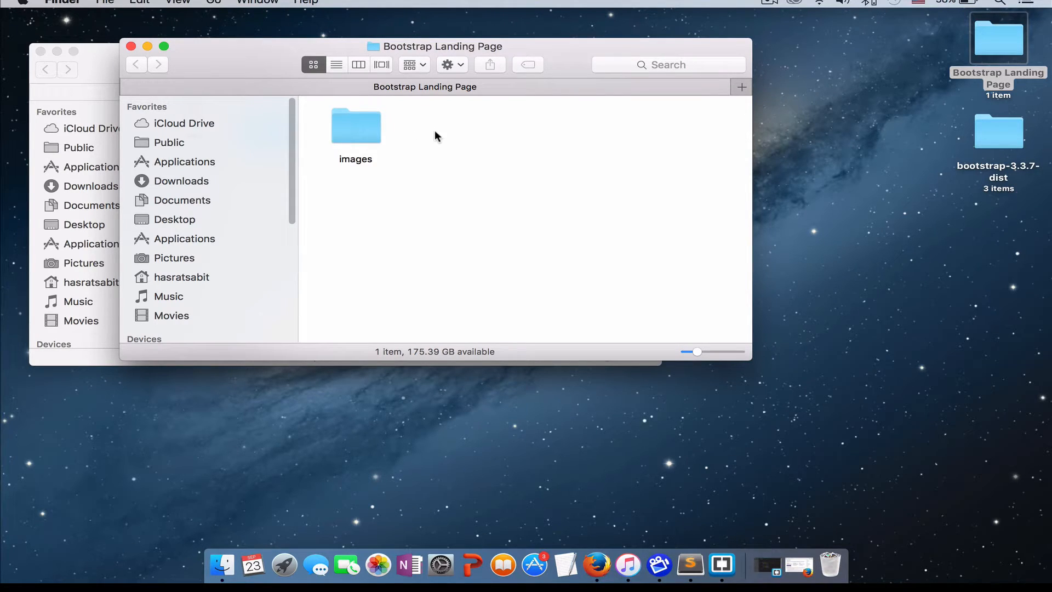
{"action": "right_click", "coordinate": [436, 134]}
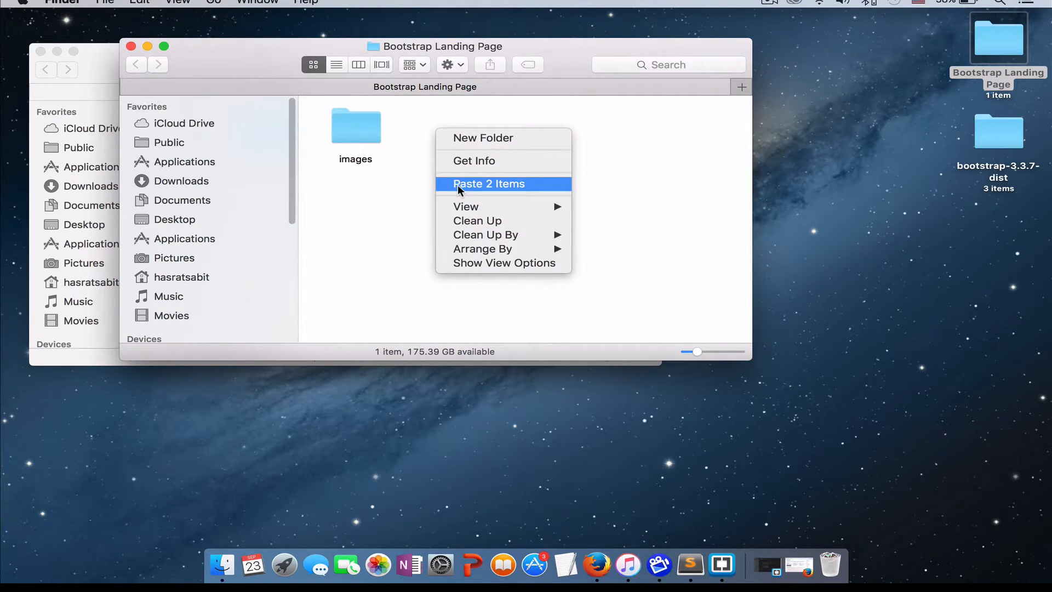
{"action": "left_click", "coordinate": [489, 183]}
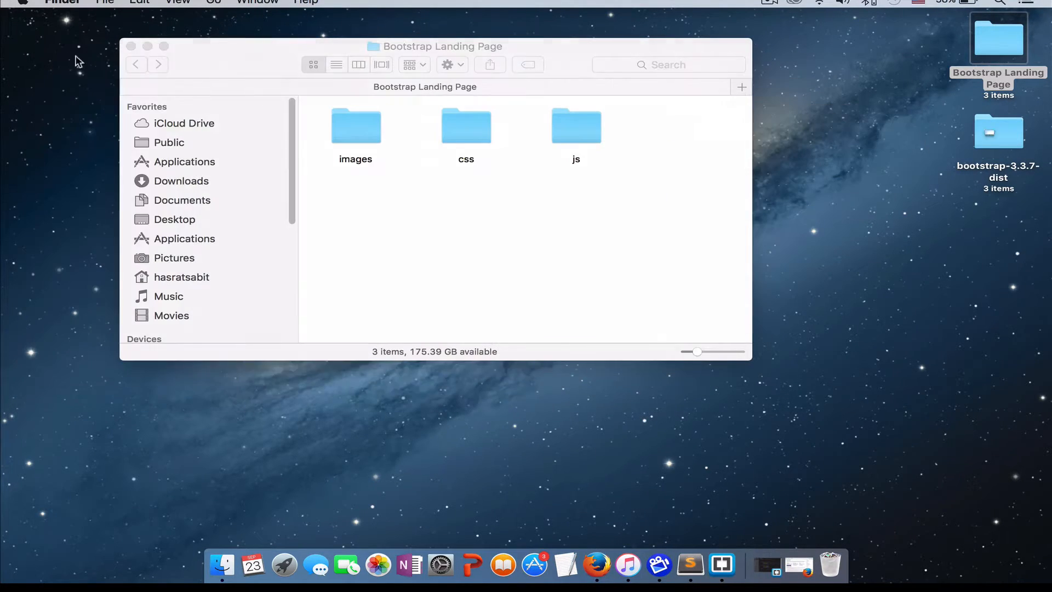
{"action": "left_click", "coordinate": [999, 132]}
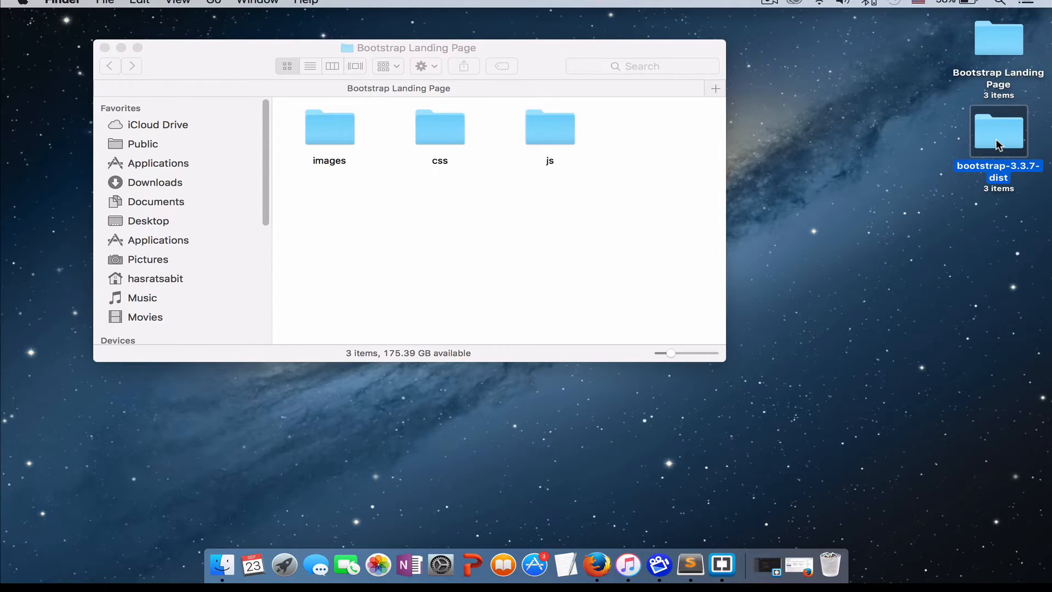
{"action": "right_click", "coordinate": [999, 132]}
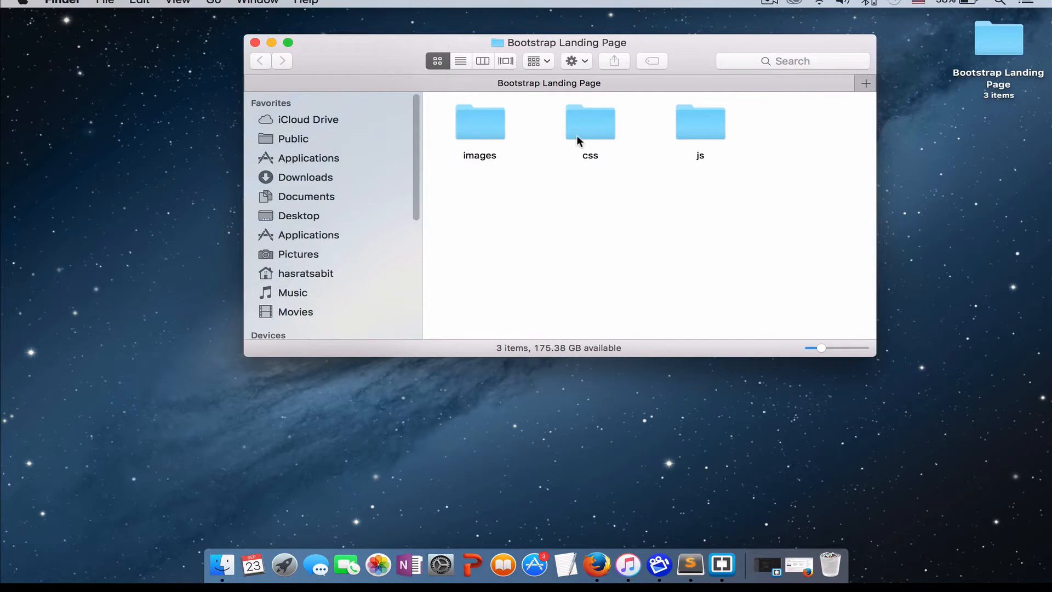
Open the css folder and pick out bootstrap.css and bootstrap.min.css
{"action": "double_click", "coordinate": [589, 122]}
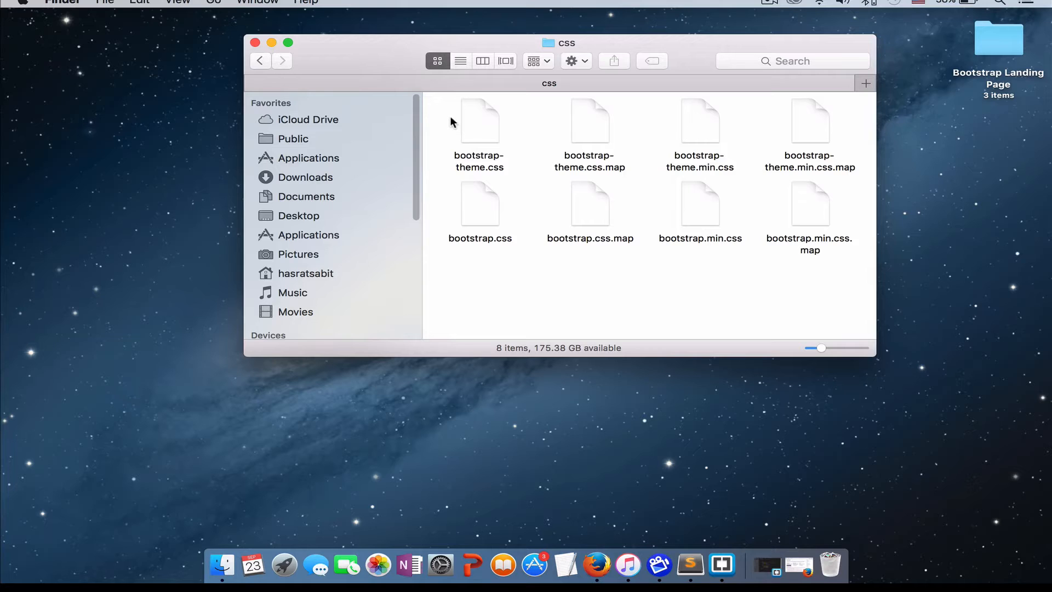
{"action": "mouse_move", "coordinate": [499, 232]}
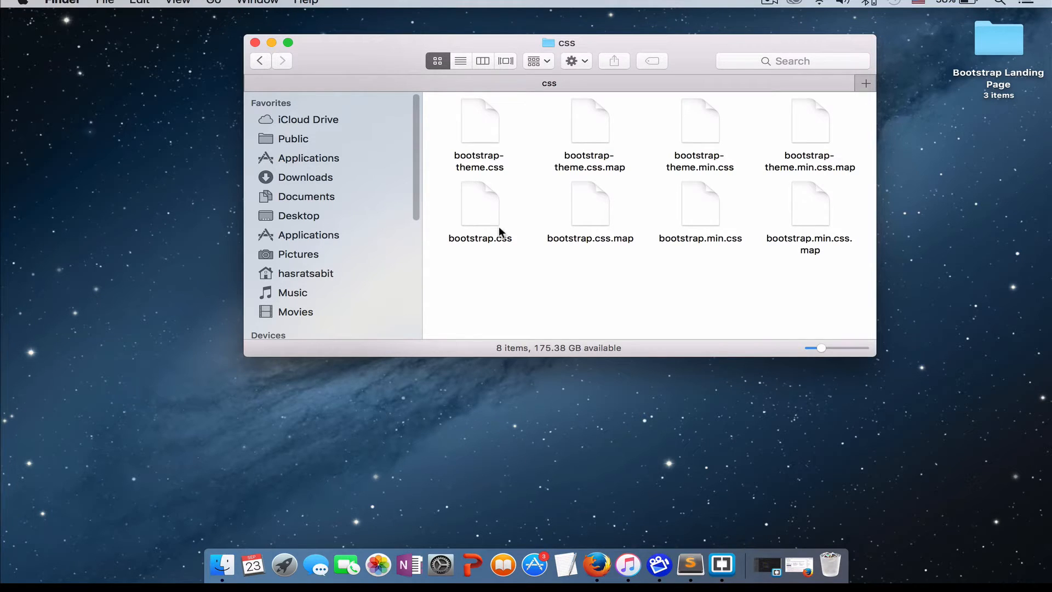
{"action": "left_click", "coordinate": [480, 204]}
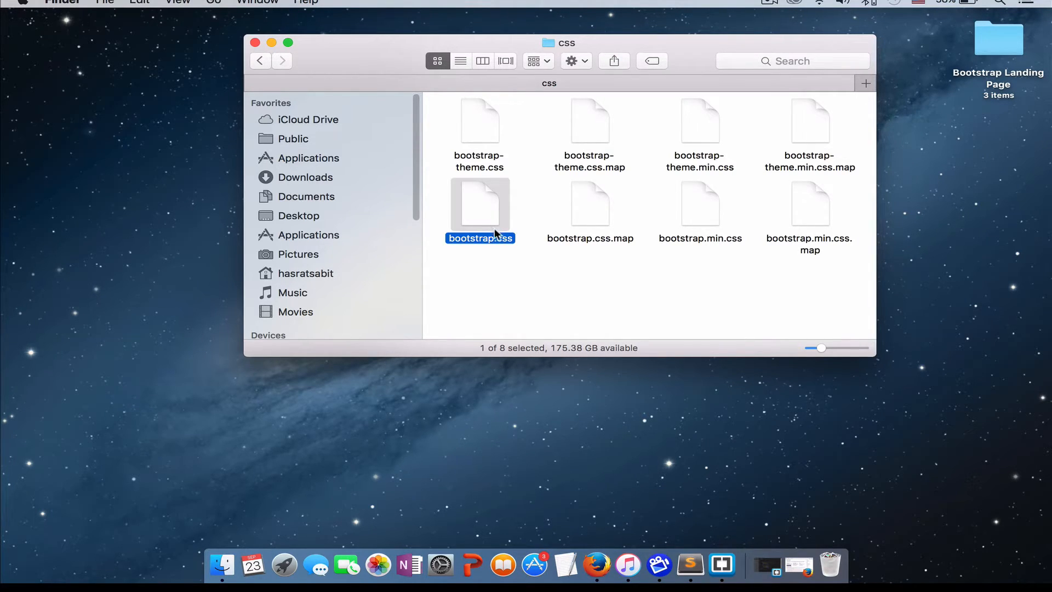
{"action": "mouse_move", "coordinate": [701, 227]}
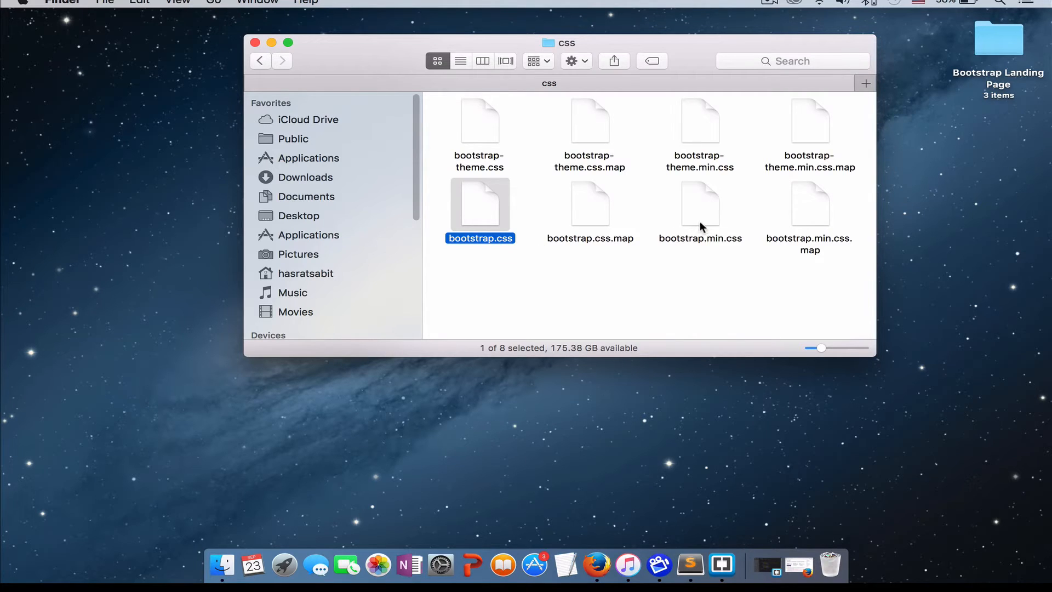
{"action": "mouse_move", "coordinate": [769, 248]}
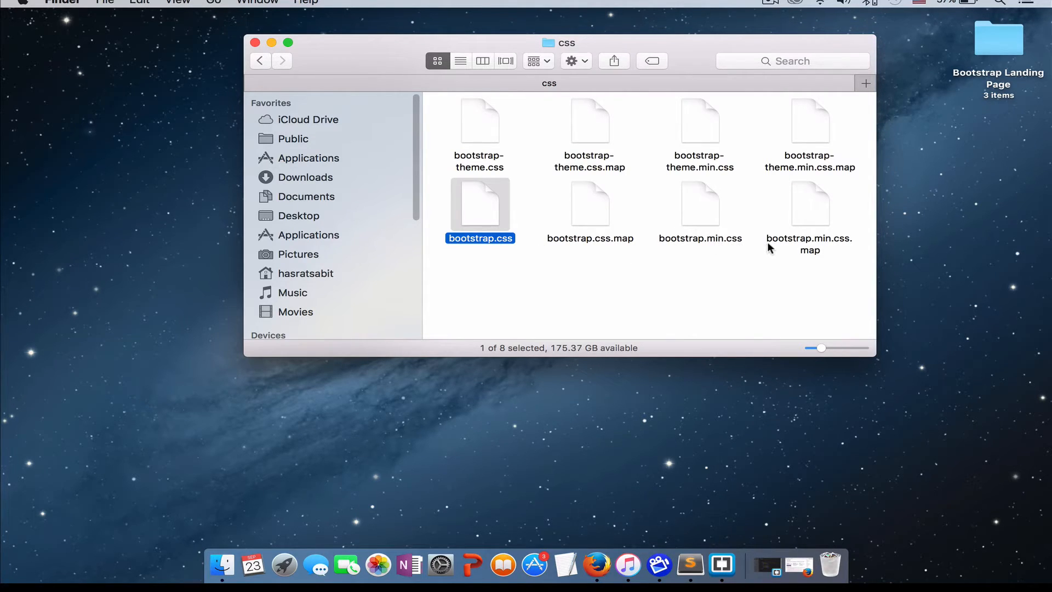
{"action": "mouse_move", "coordinate": [703, 241]}
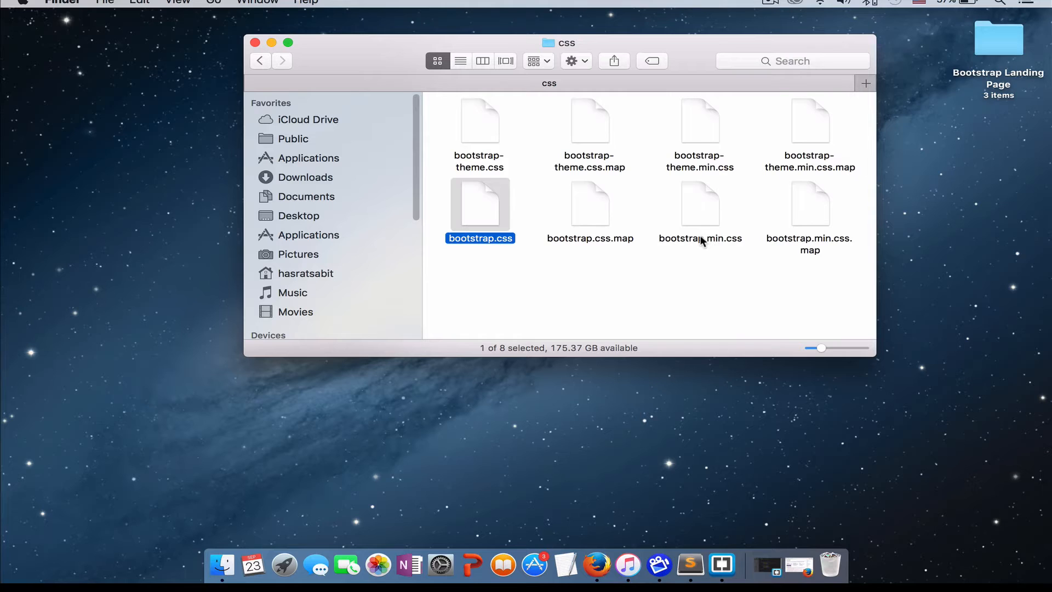
{"action": "left_click", "coordinate": [700, 204]}
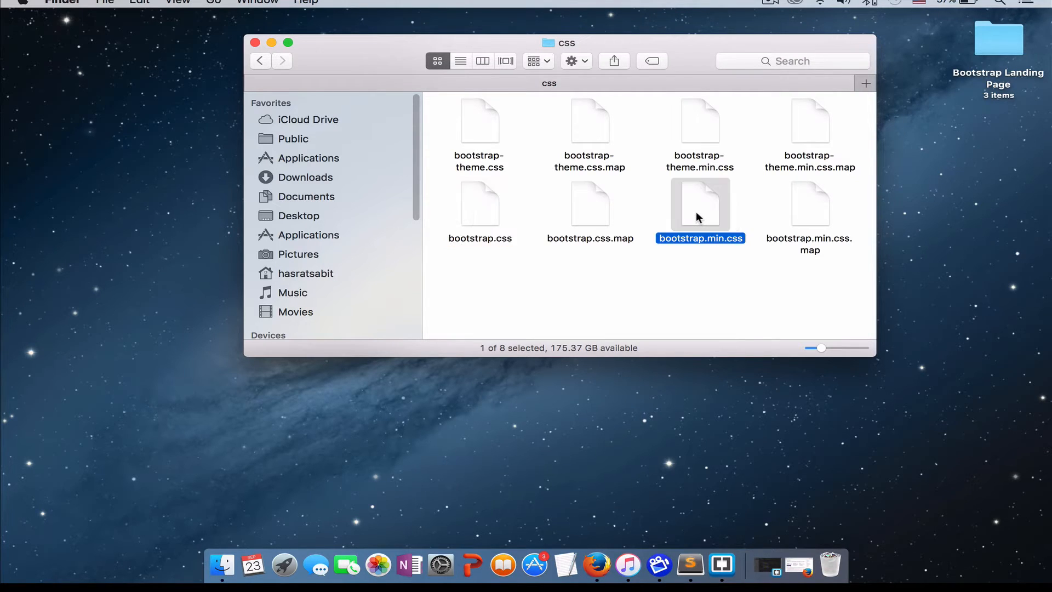
{"action": "mouse_move", "coordinate": [506, 219]}
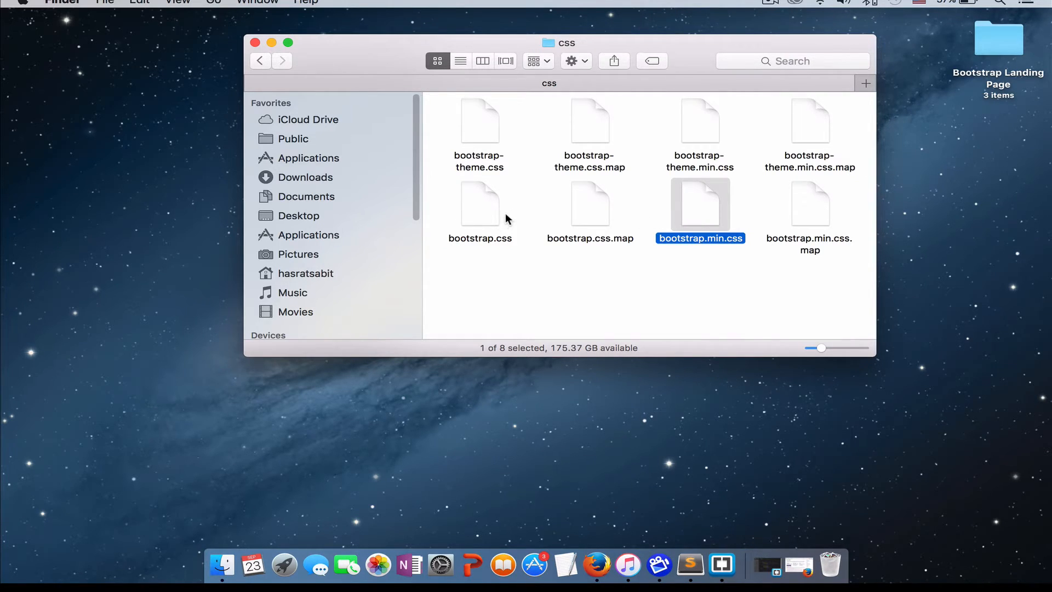
{"action": "mouse_move", "coordinate": [442, 214]}
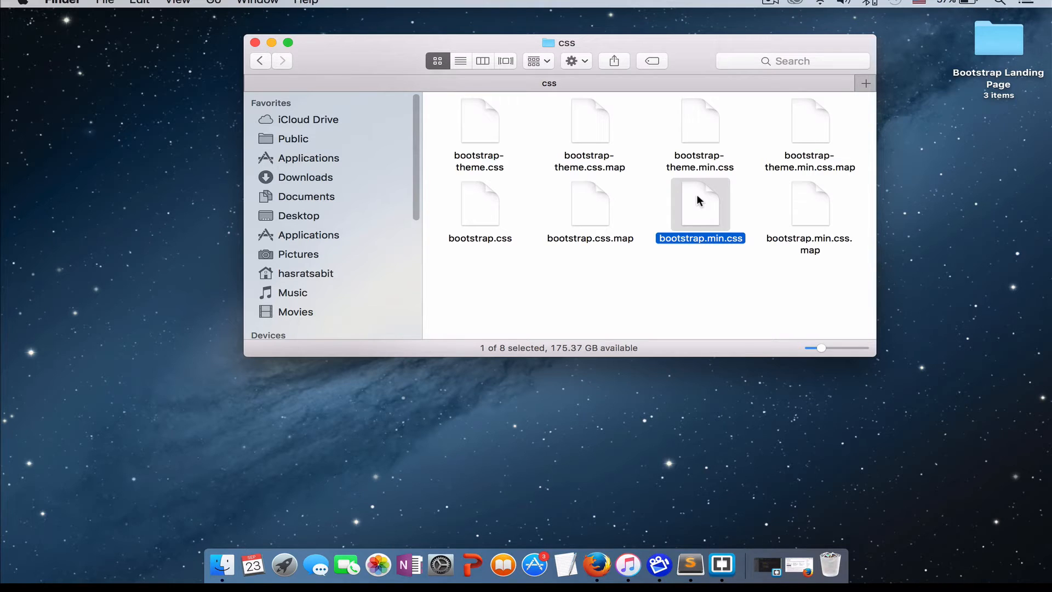
{"action": "mouse_move", "coordinate": [674, 196]}
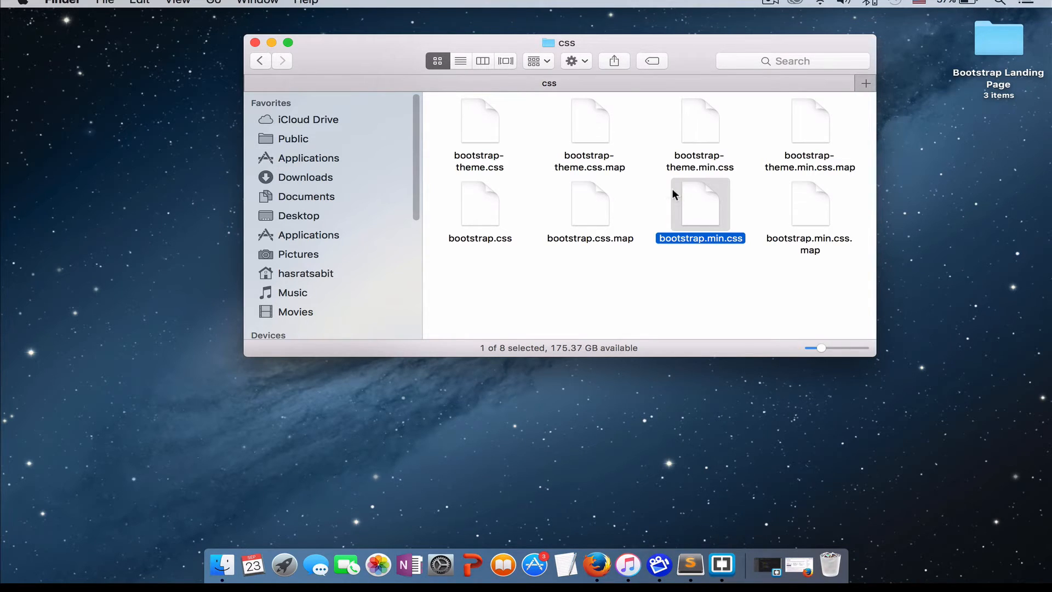
{"action": "mouse_move", "coordinate": [694, 209]}
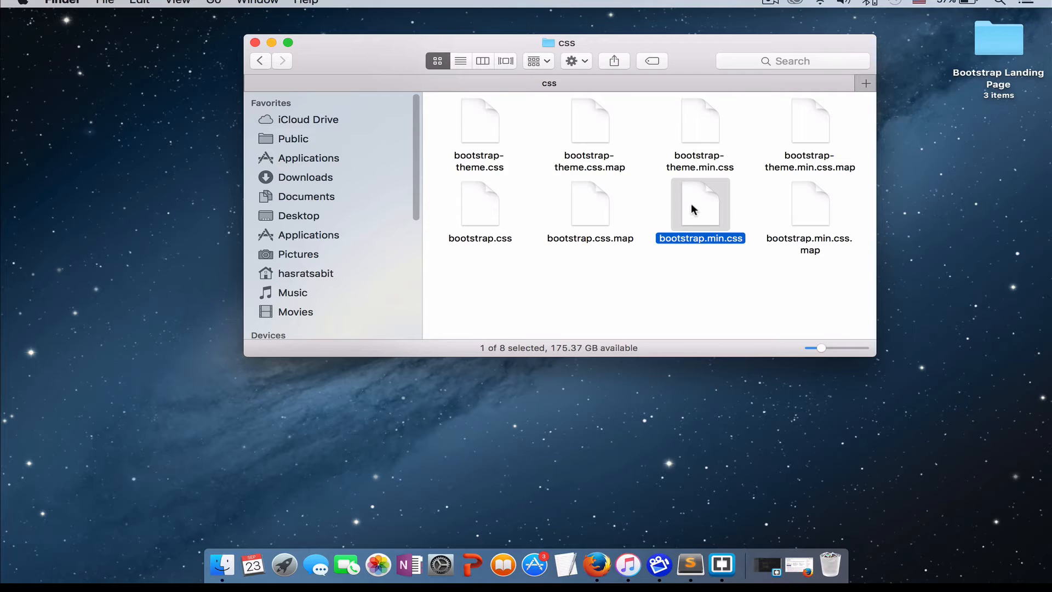
{"action": "mouse_move", "coordinate": [694, 221]}
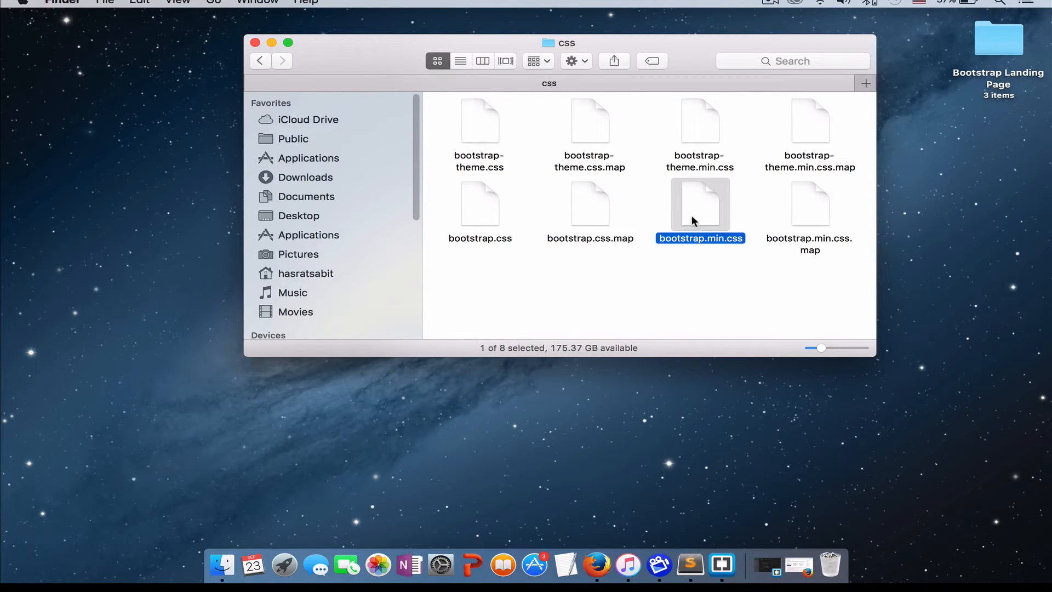
{"action": "mouse_move", "coordinate": [704, 234]}
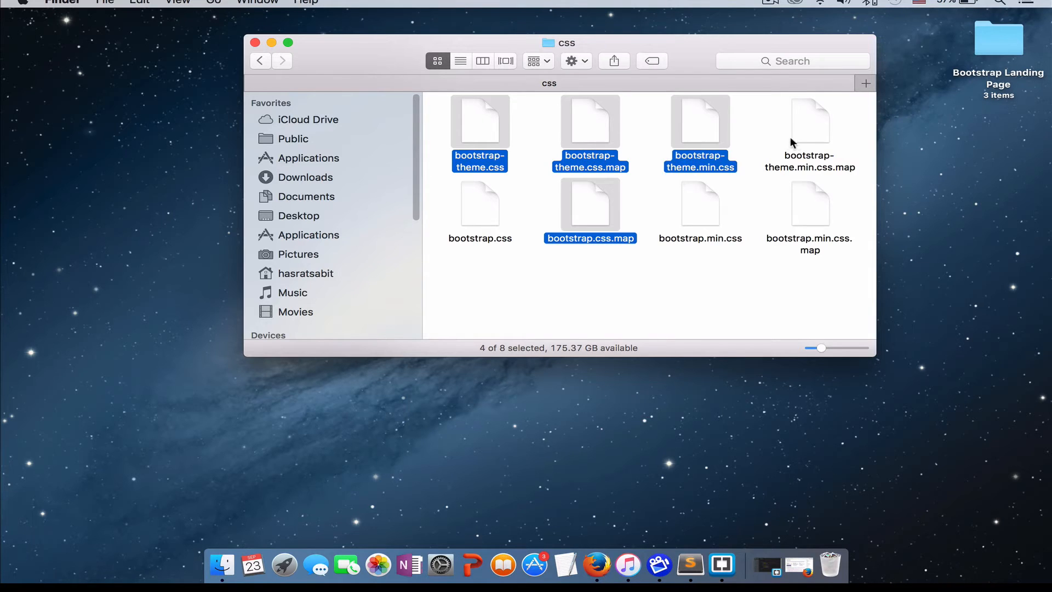
Trash the six extra css files, clean up by name, and go back to Bootstrap Landing Page
{"action": "left_click", "coordinate": [810, 128]}
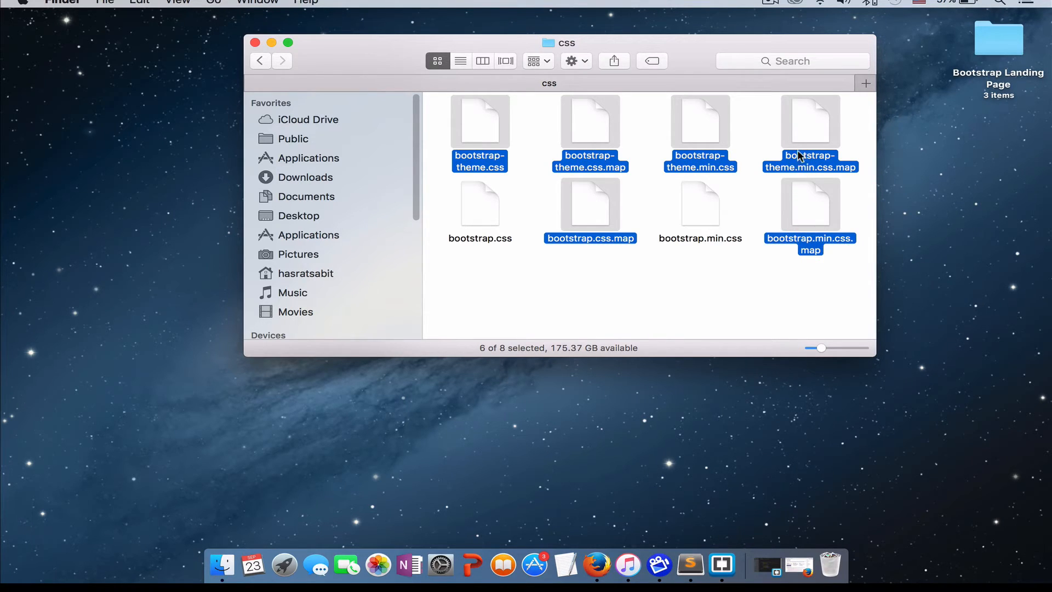
{"action": "mouse_move", "coordinate": [802, 219]}
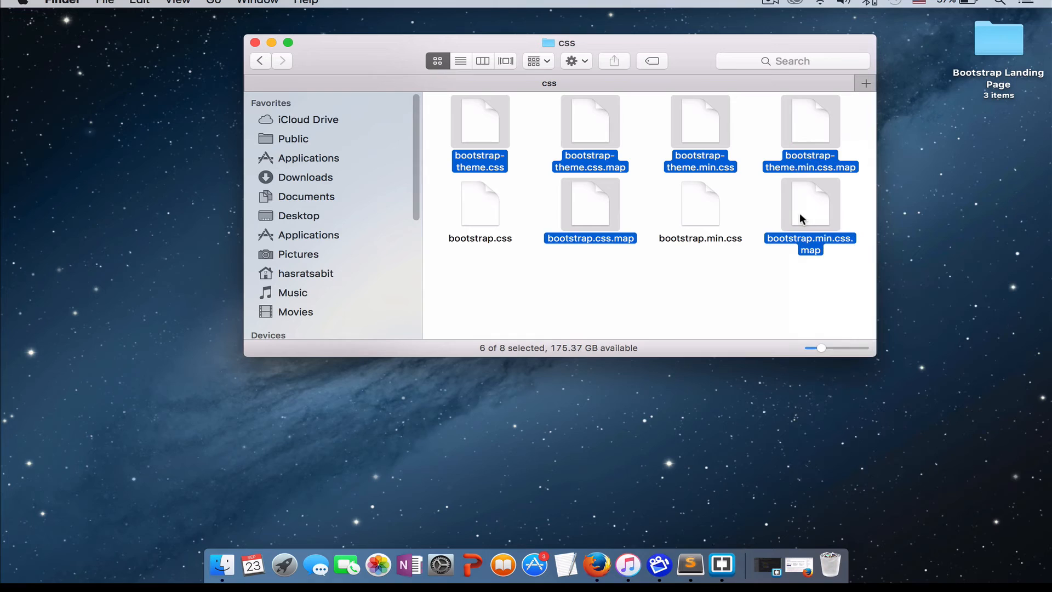
{"action": "right_click", "coordinate": [810, 215]}
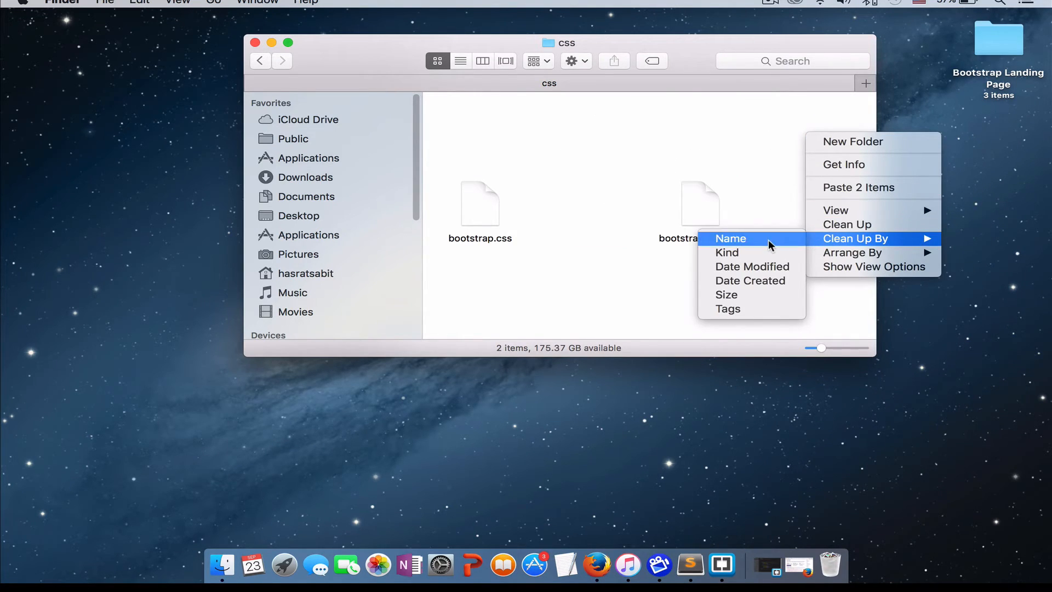
{"action": "left_click", "coordinate": [731, 238]}
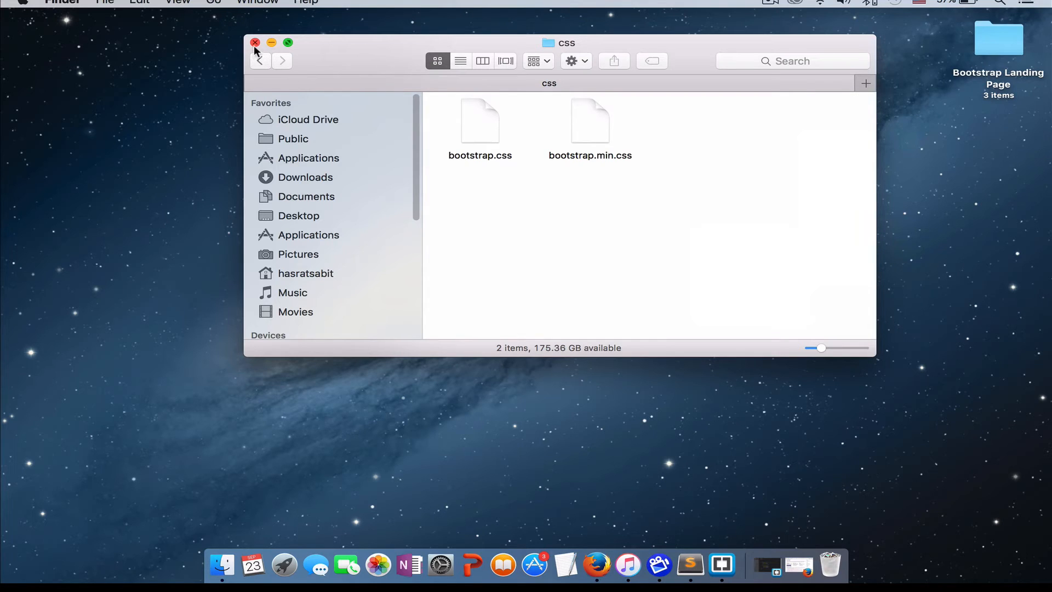
{"action": "left_click", "coordinate": [260, 60]}
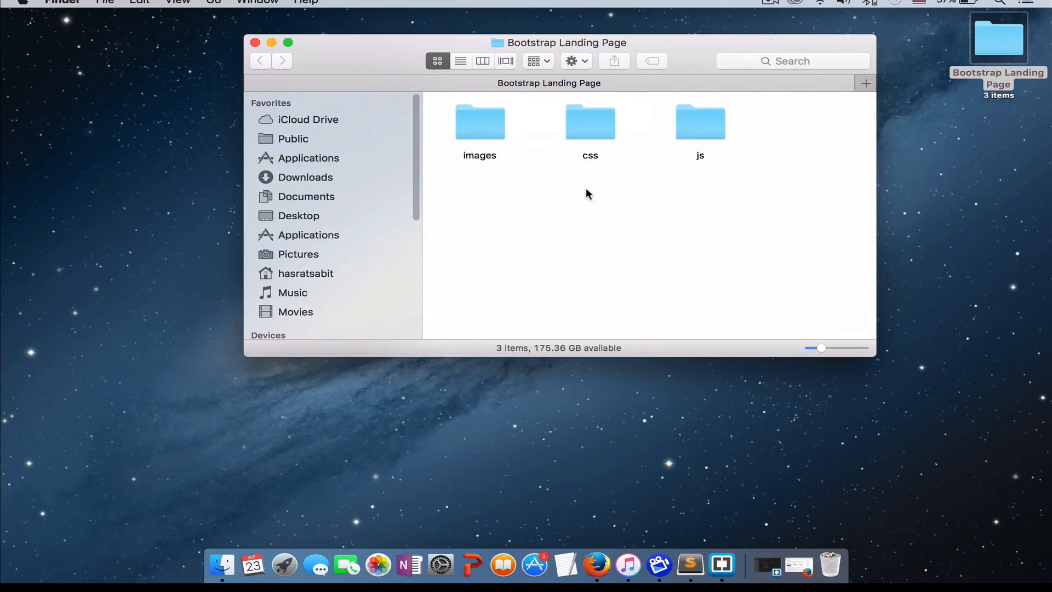
{"action": "double_click", "coordinate": [700, 122]}
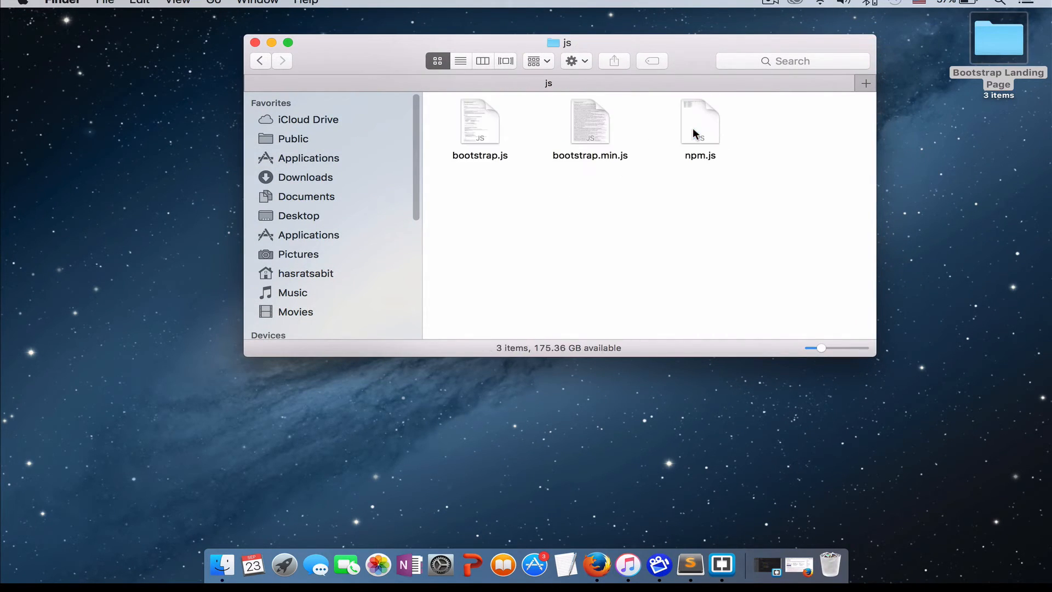
{"action": "mouse_move", "coordinate": [476, 156]}
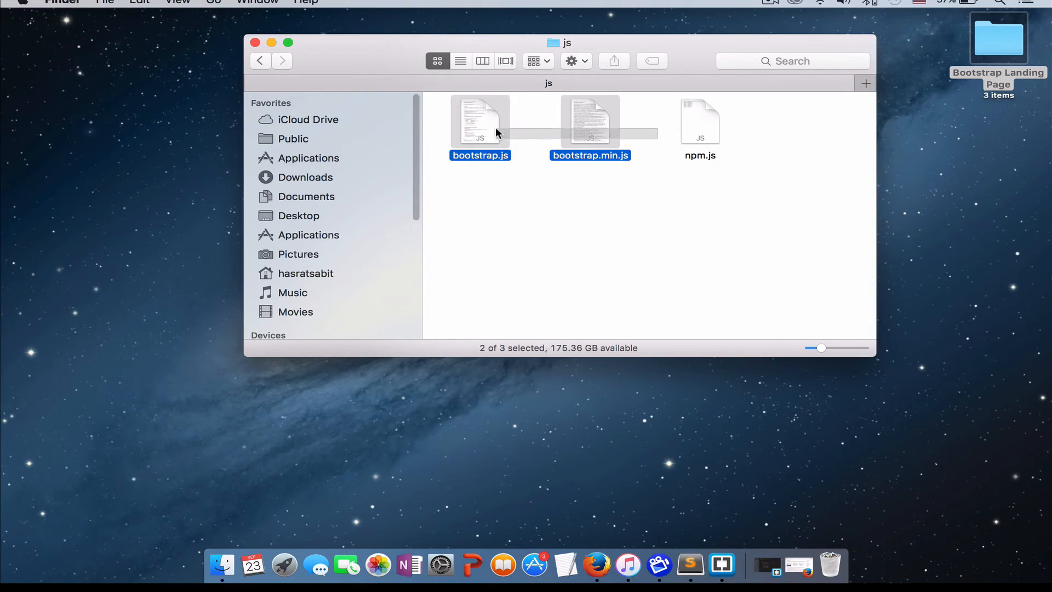
{"action": "left_click", "coordinate": [698, 126]}
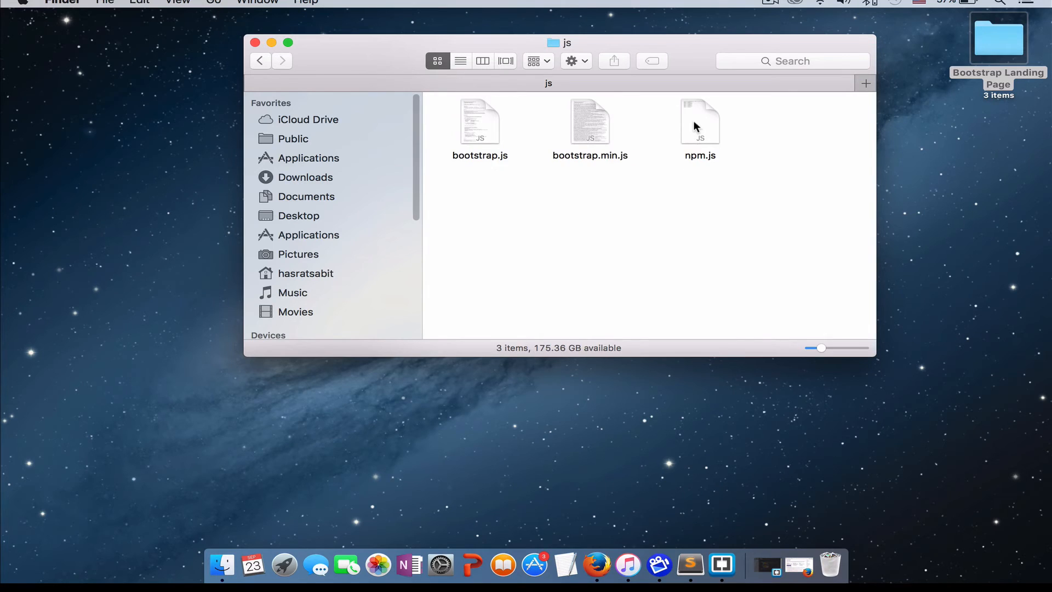
{"action": "left_click", "coordinate": [700, 122]}
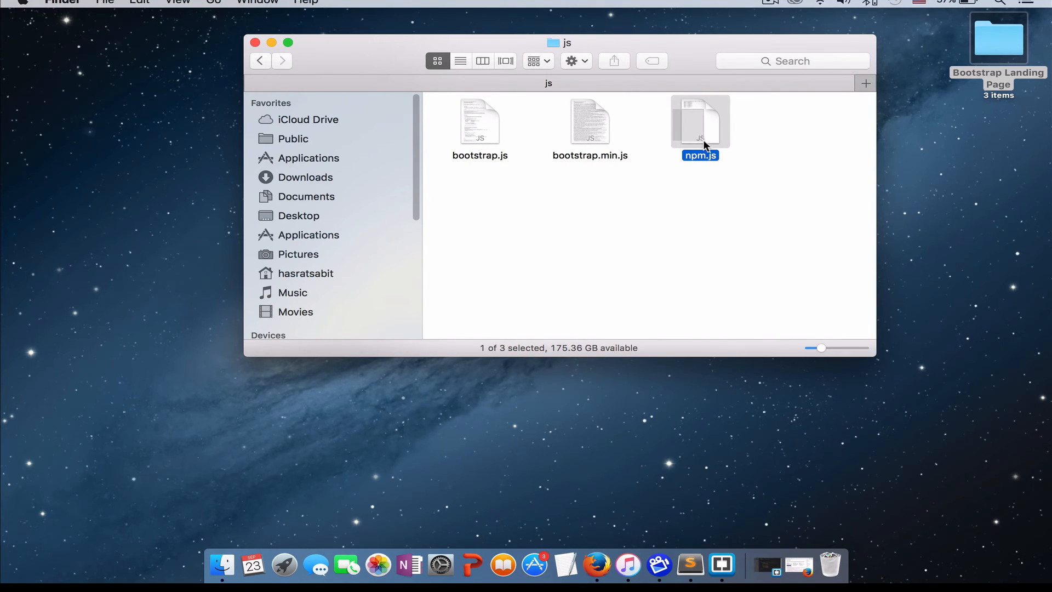
{"action": "left_click", "coordinate": [230, 63]}
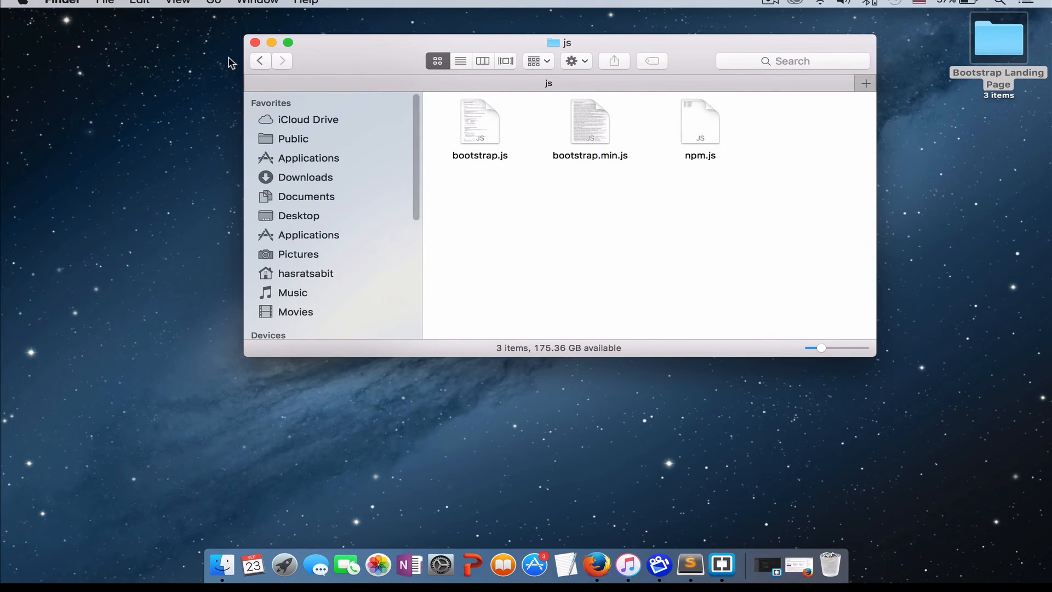
{"action": "left_click", "coordinate": [261, 61]}
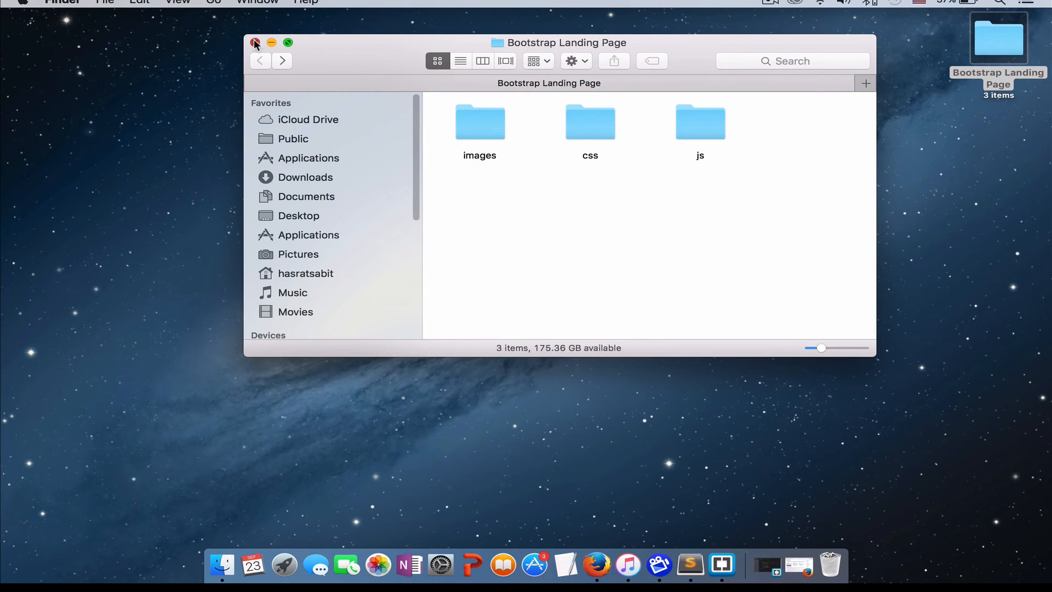
Close the Bootstrap Landing Page Finder window to reveal the desktop
{"action": "left_click", "coordinate": [255, 43]}
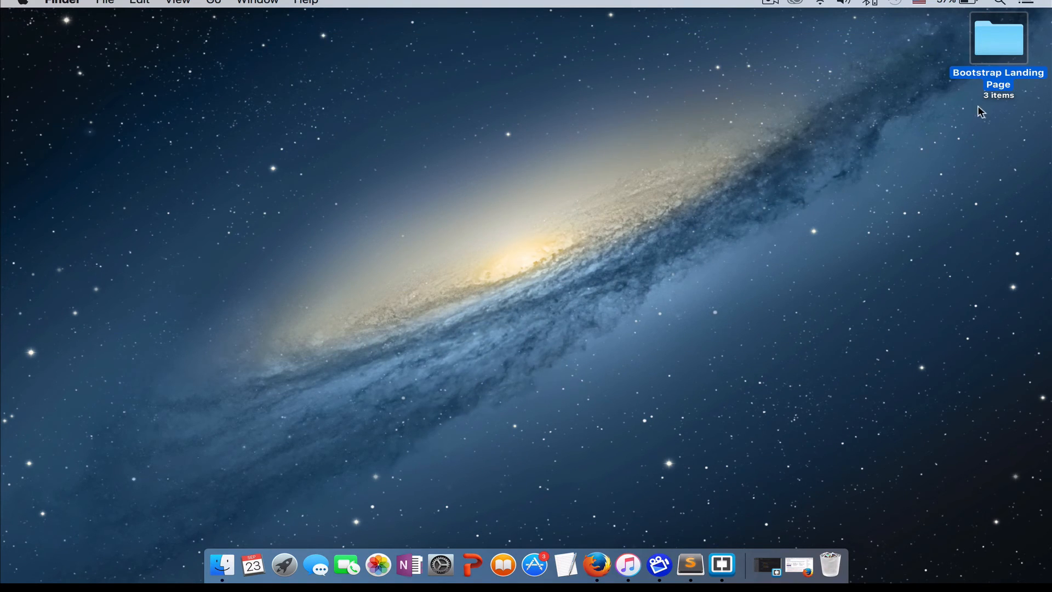
{"action": "mouse_move", "coordinate": [802, 337]}
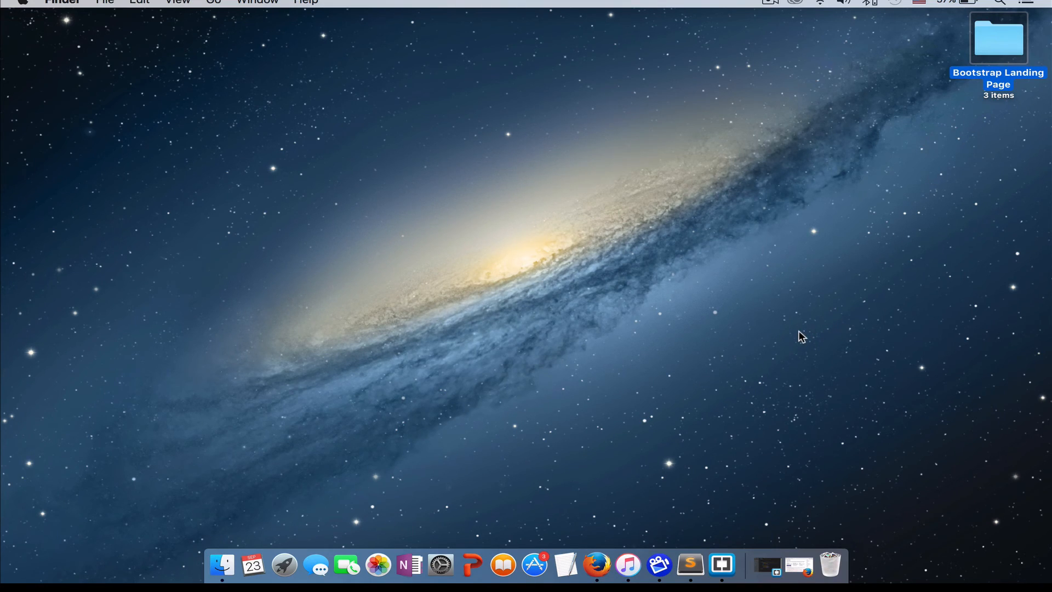
{"action": "mouse_move", "coordinate": [835, 313]}
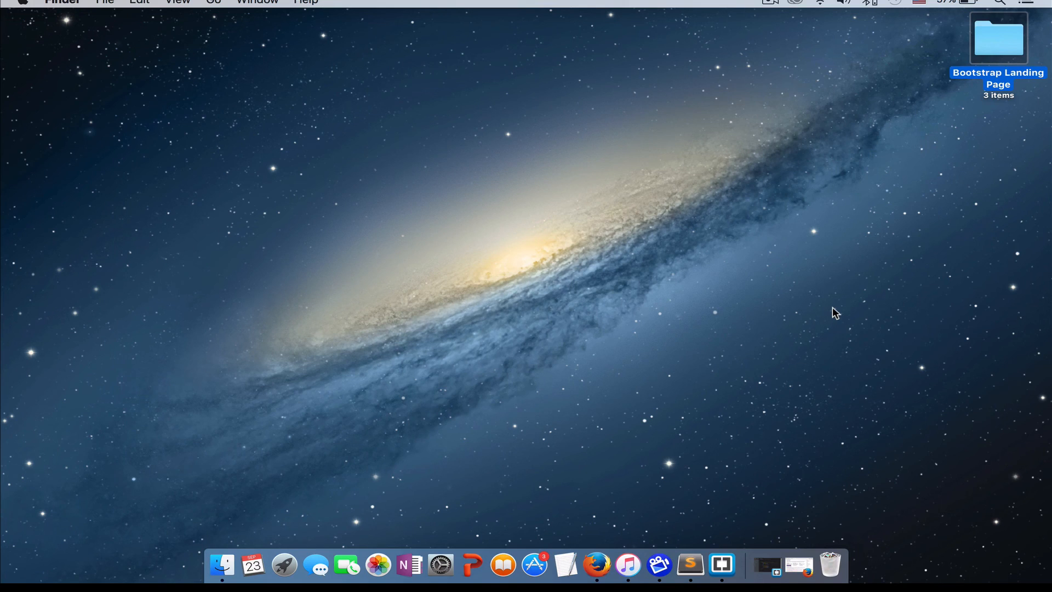
{"action": "mouse_move", "coordinate": [806, 388]}
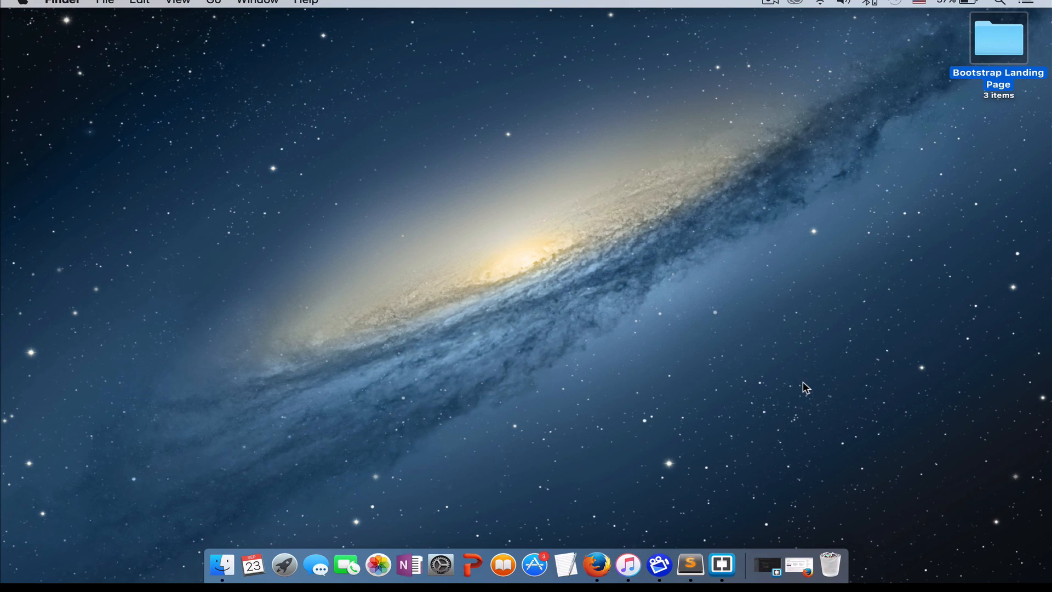